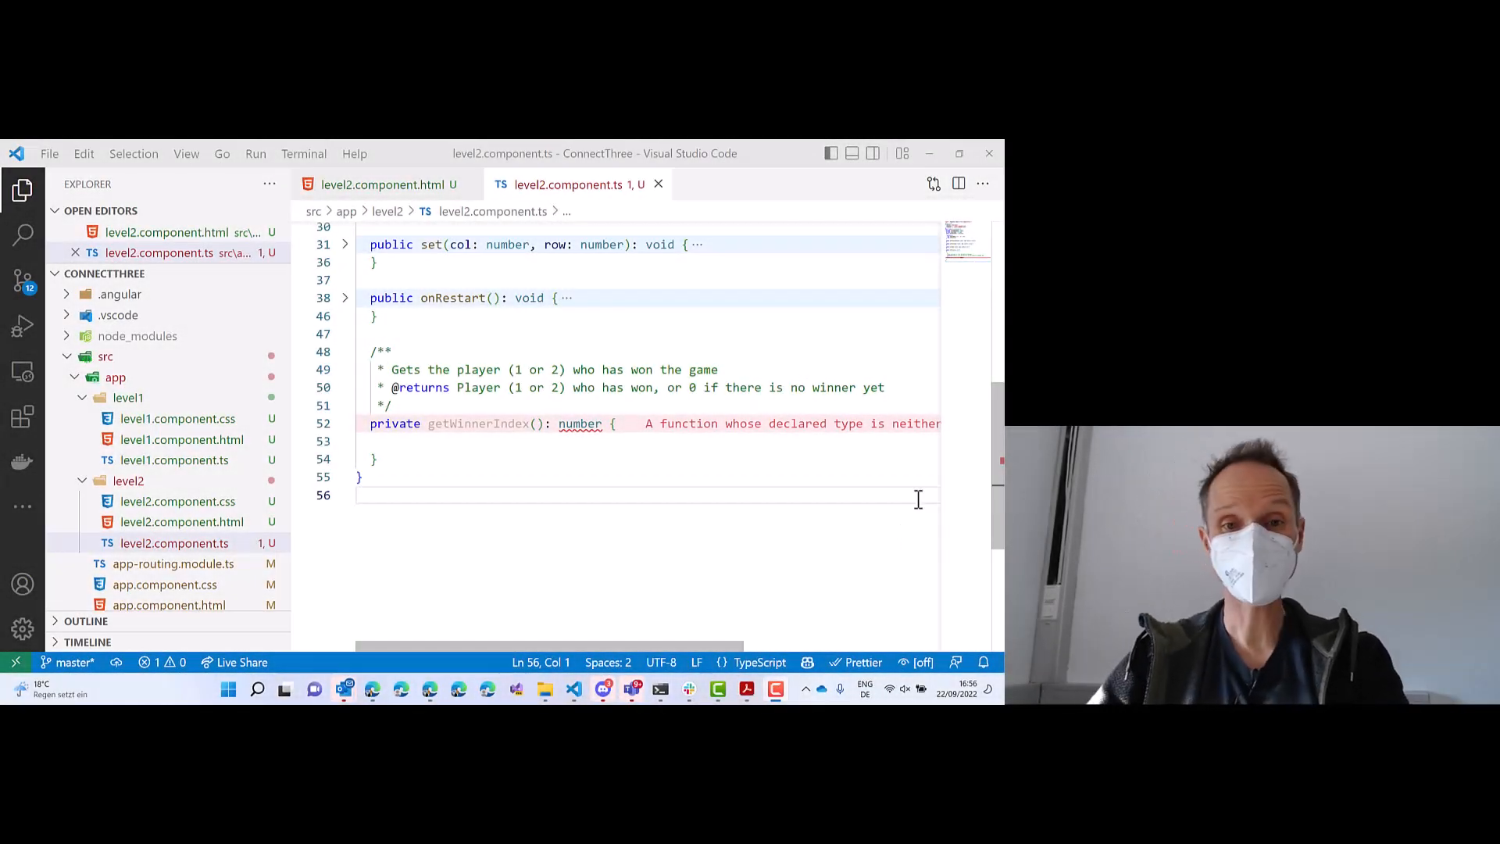
Accept the Copilot-generated getWinnerIndex body that loops over board rows, columns and diagonals.
click(495, 441)
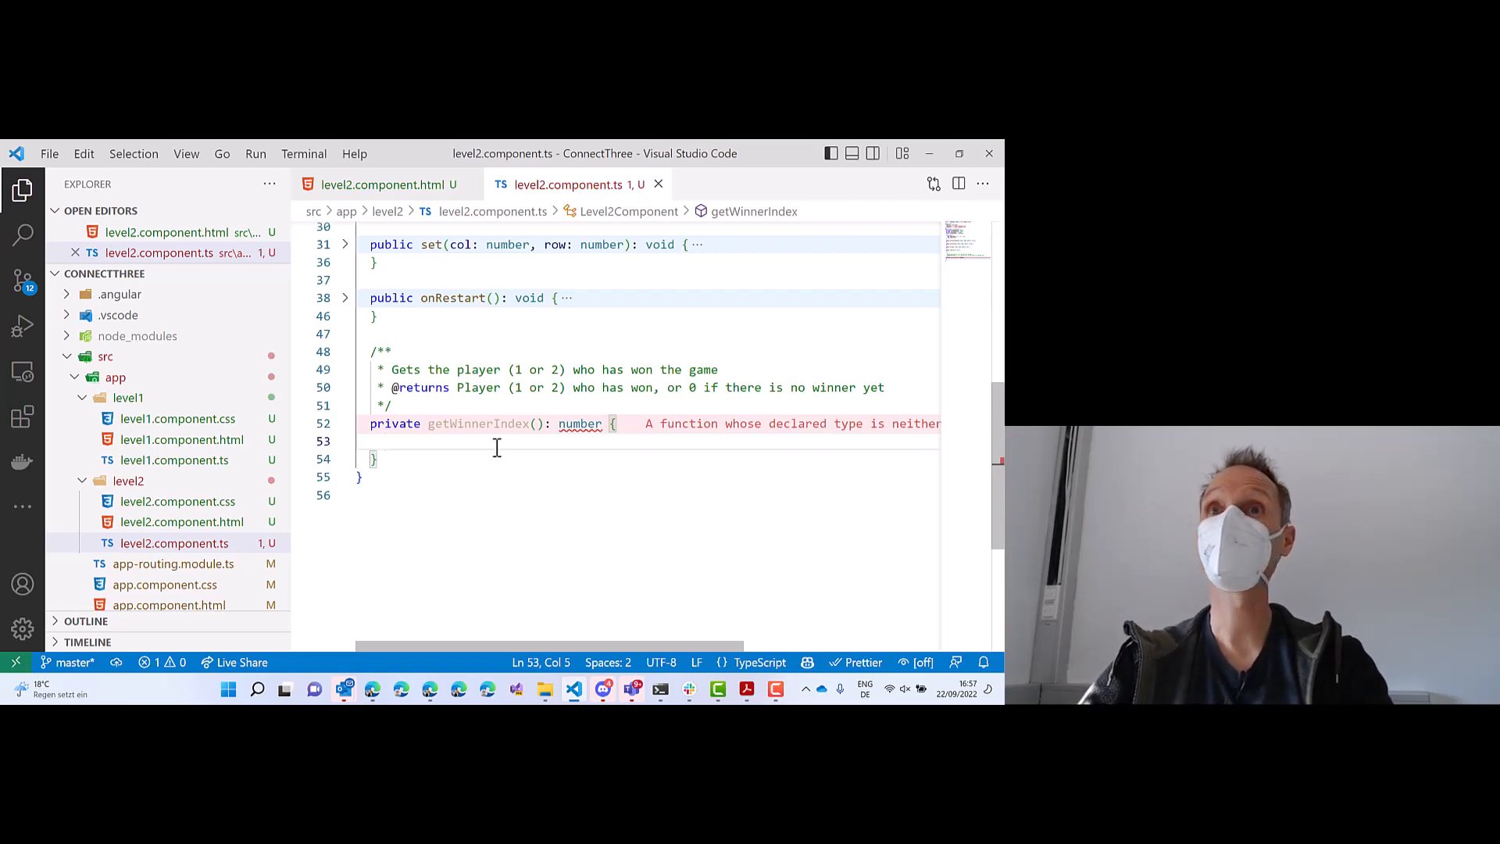
click(385, 440)
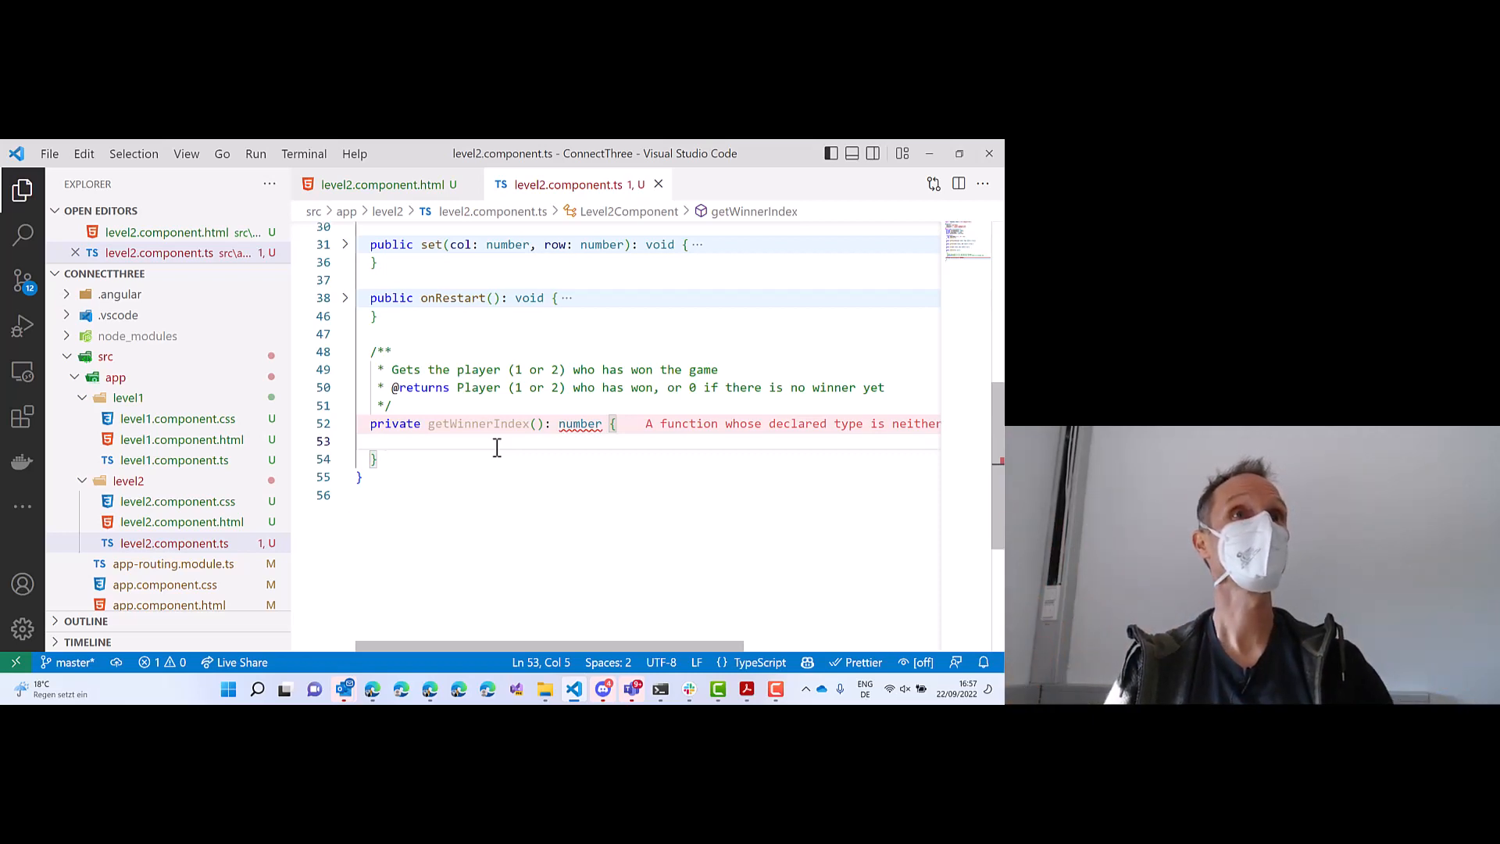
click(386, 441)
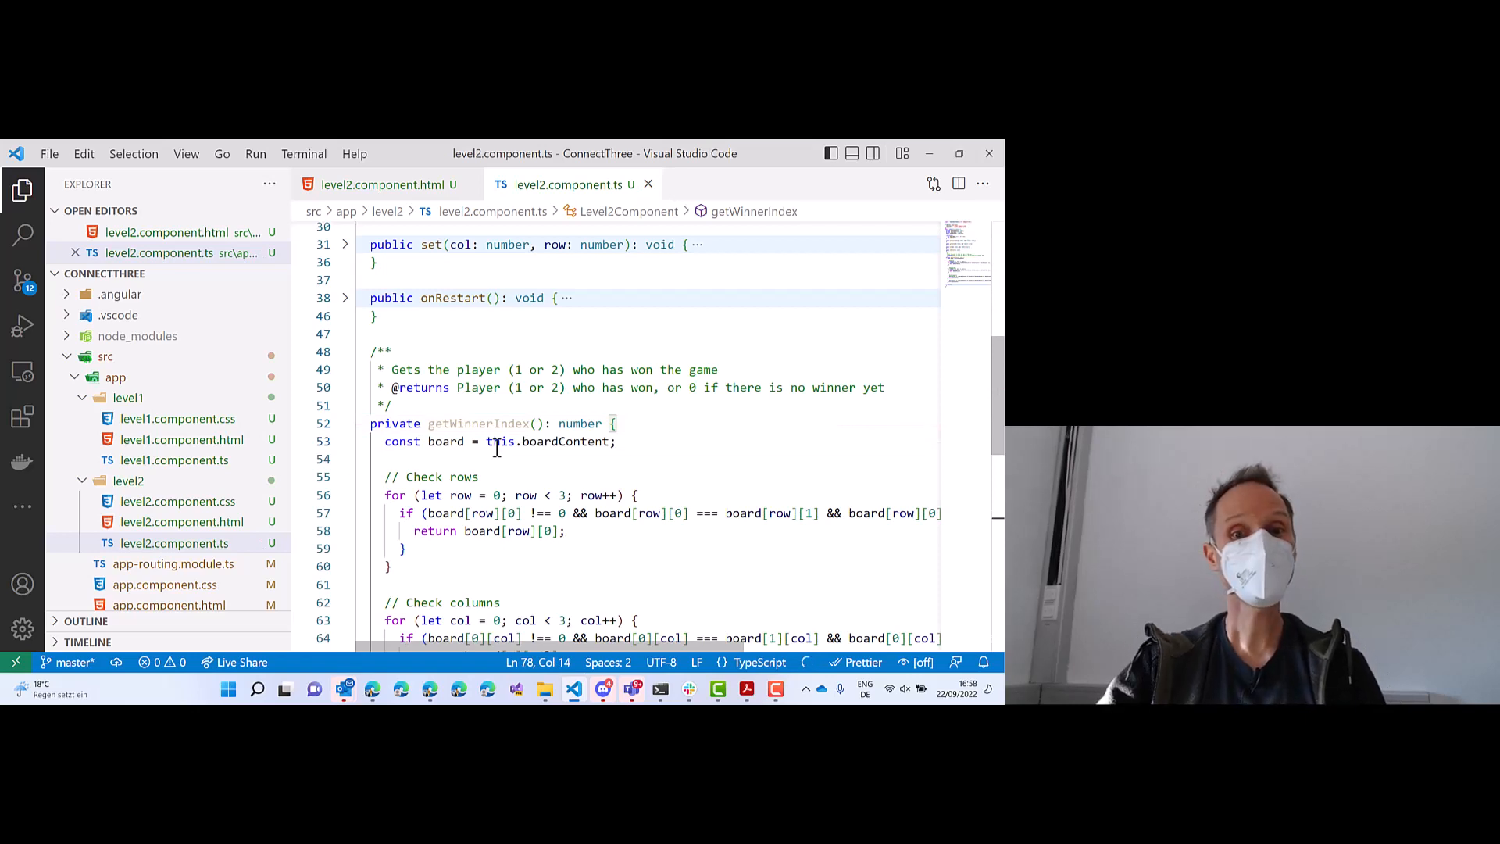
scroll(down, 3)
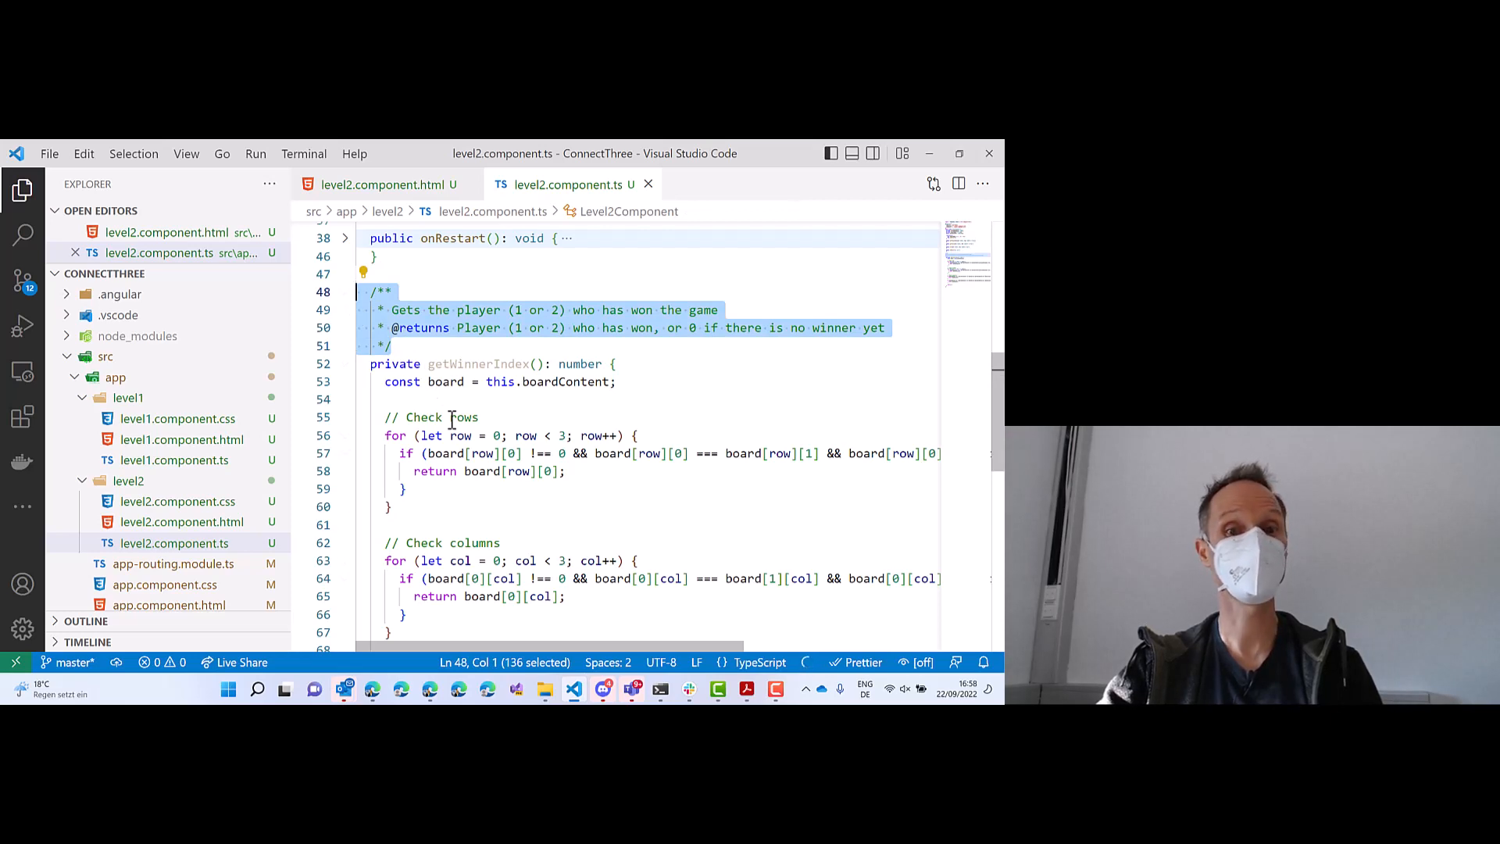
mouse_move(568, 406)
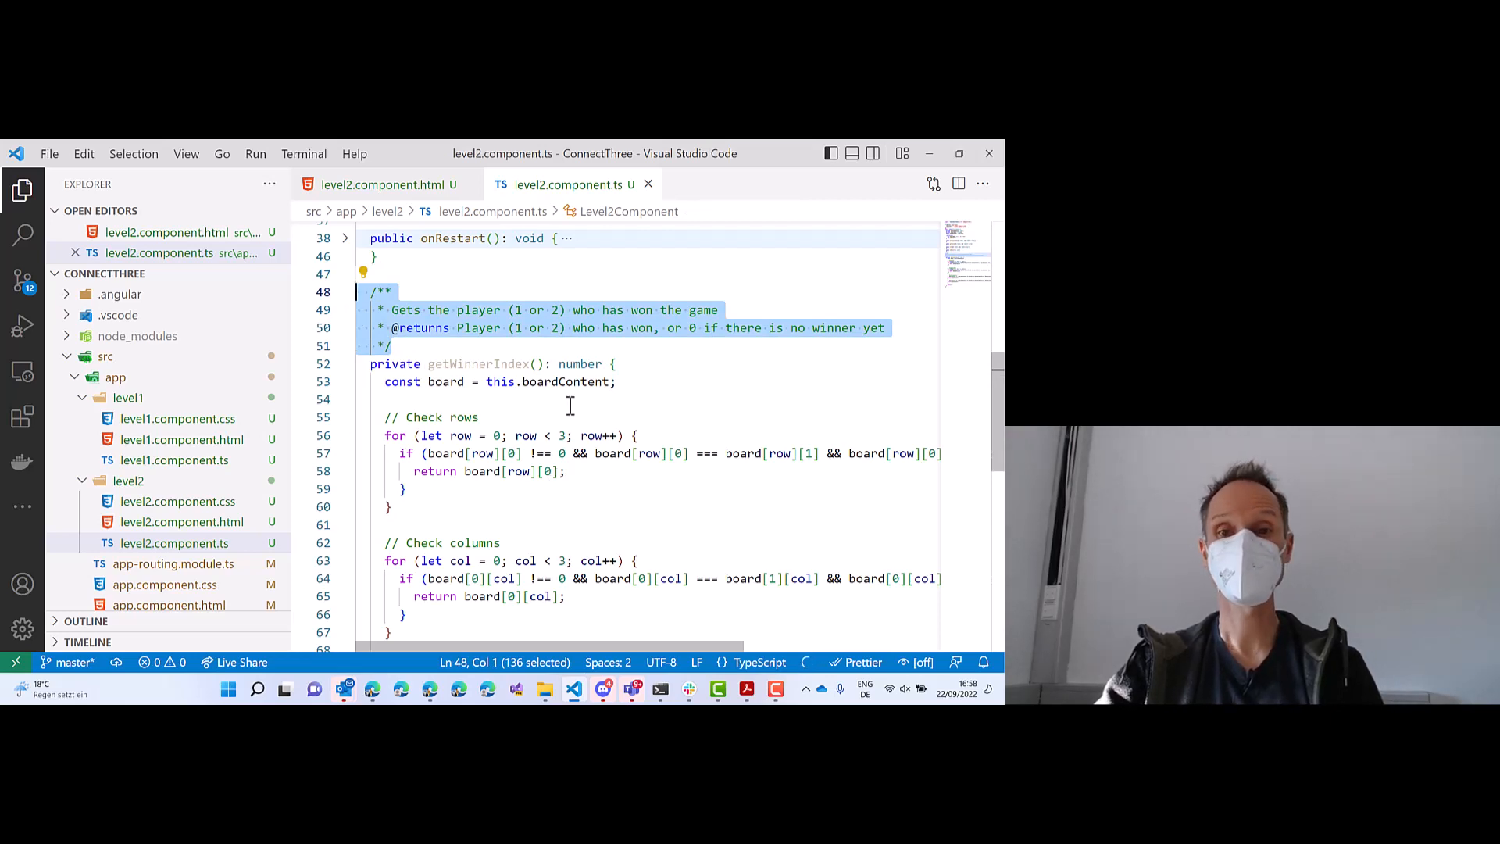
double_click(564, 381)
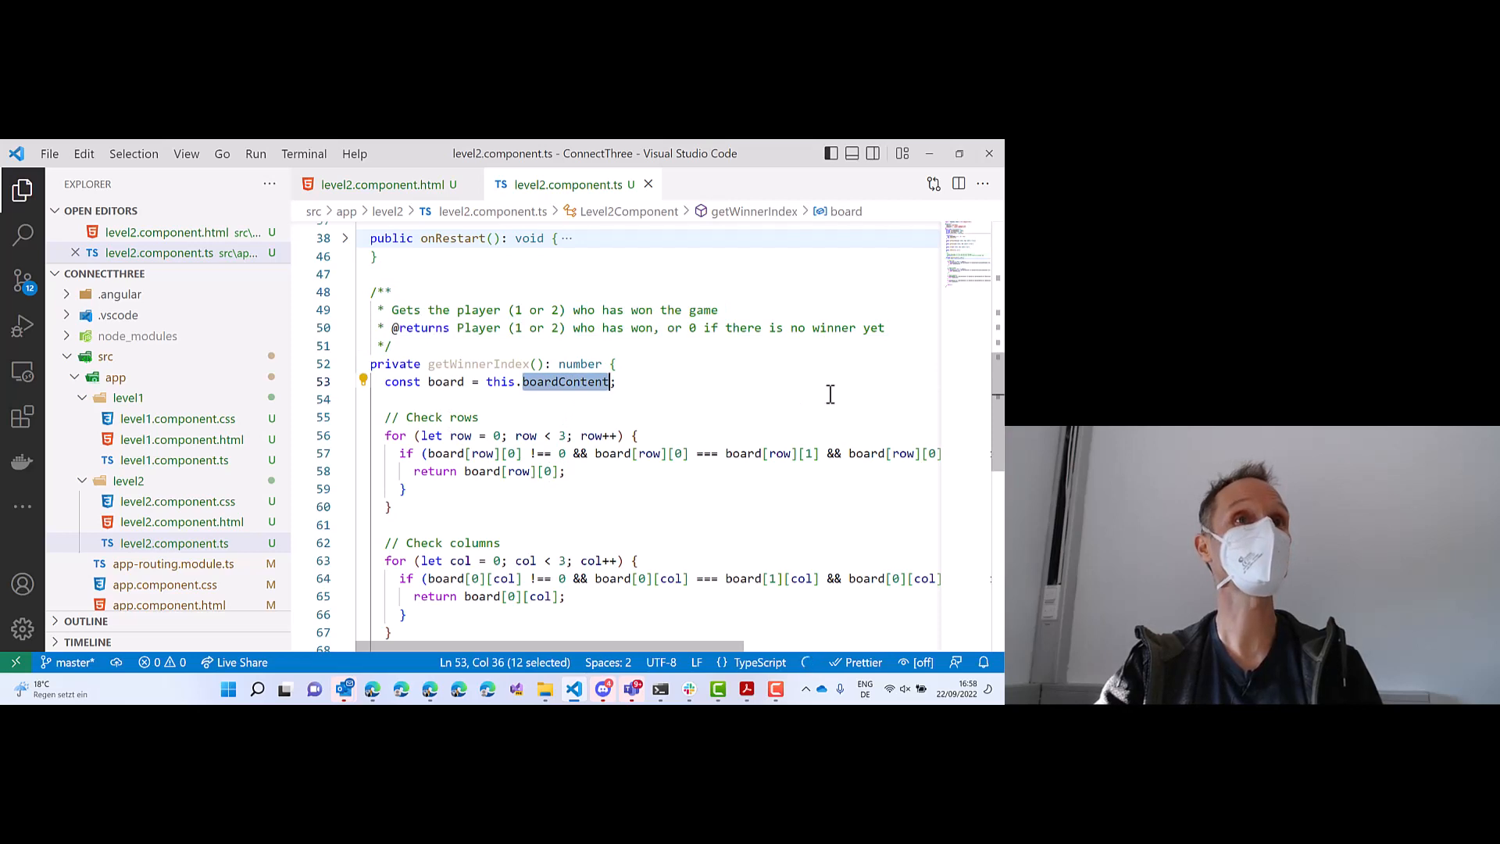
scroll(down, 3)
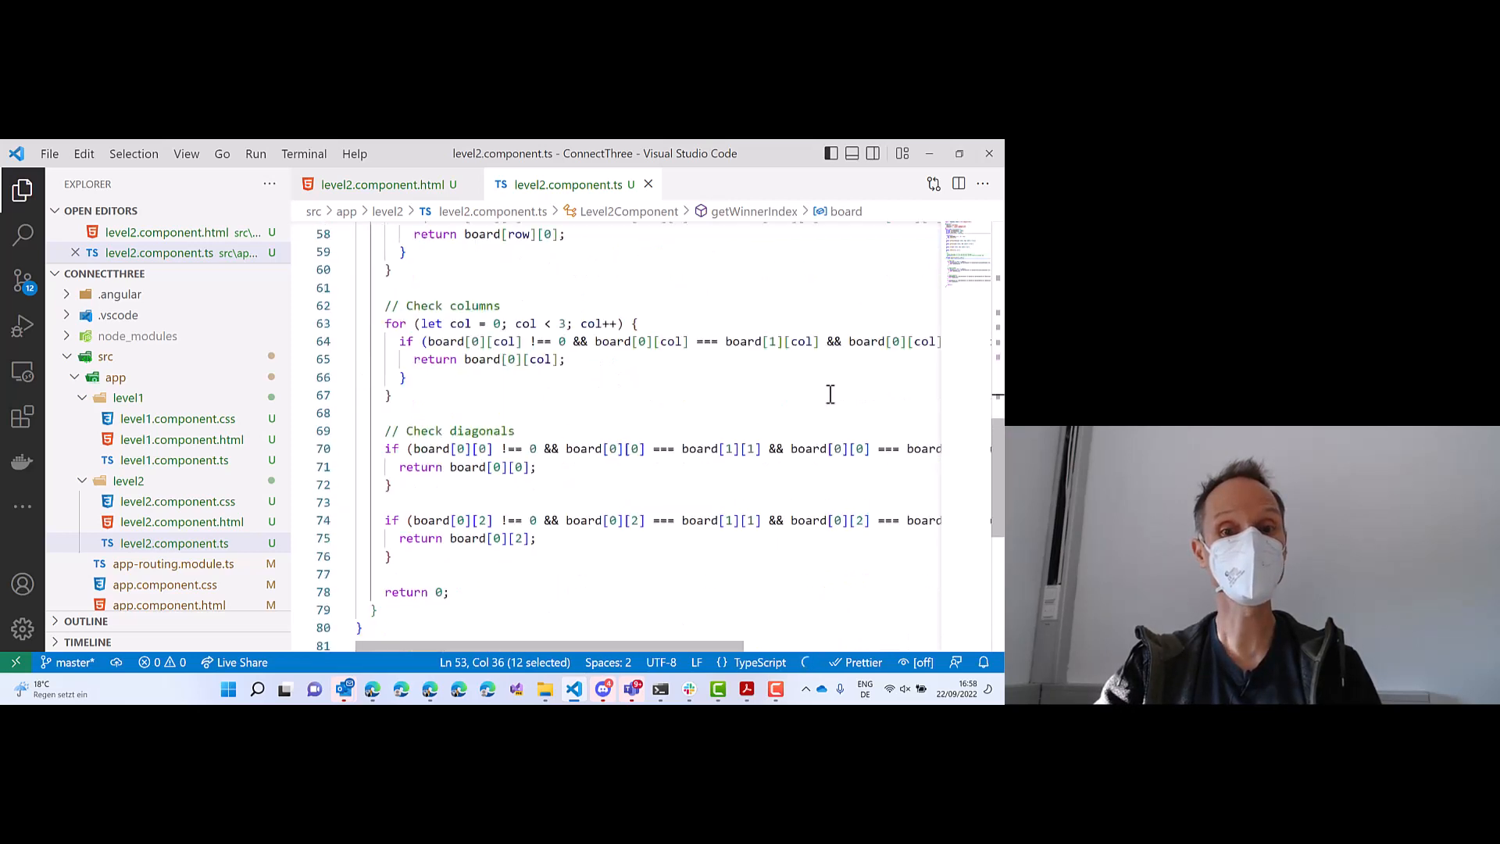
scroll(down, 3)
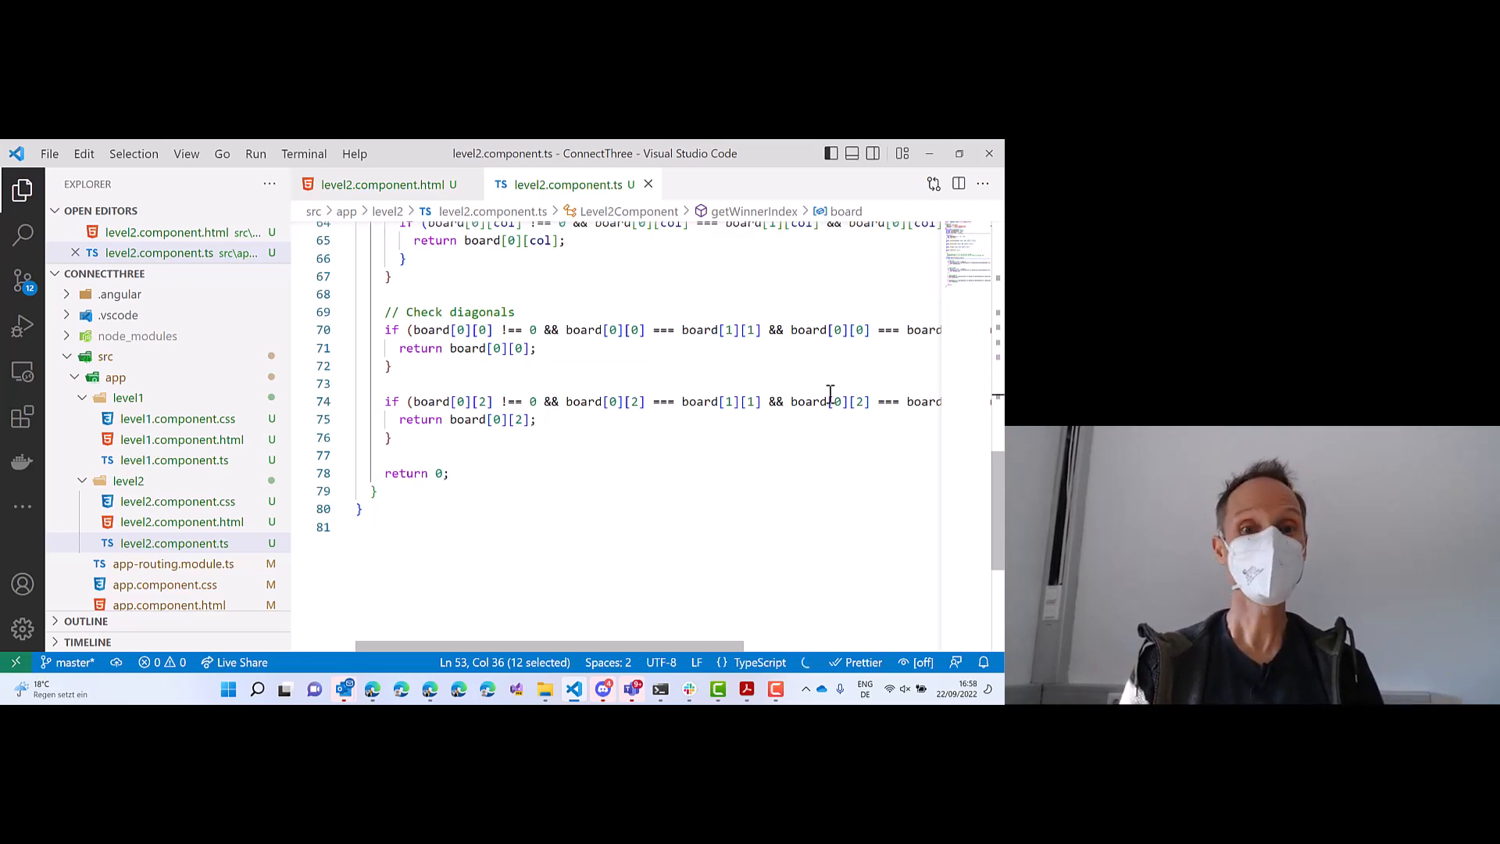
Replace the doc-comment line with "Returns the winner index (1 or 2) or 0 if no winner.".
scroll(up, 3)
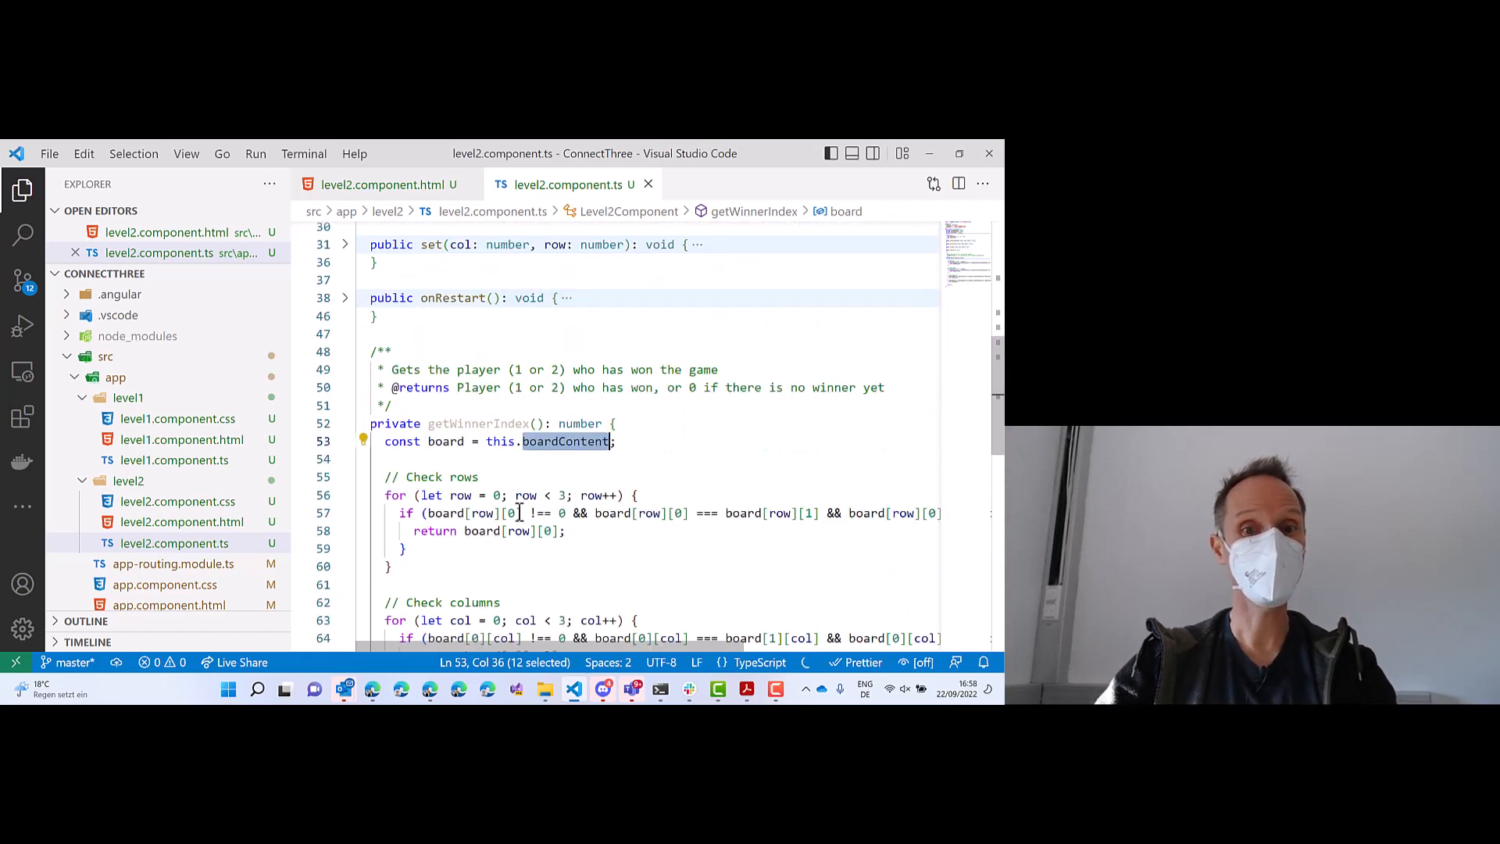
mouse_move(870, 512)
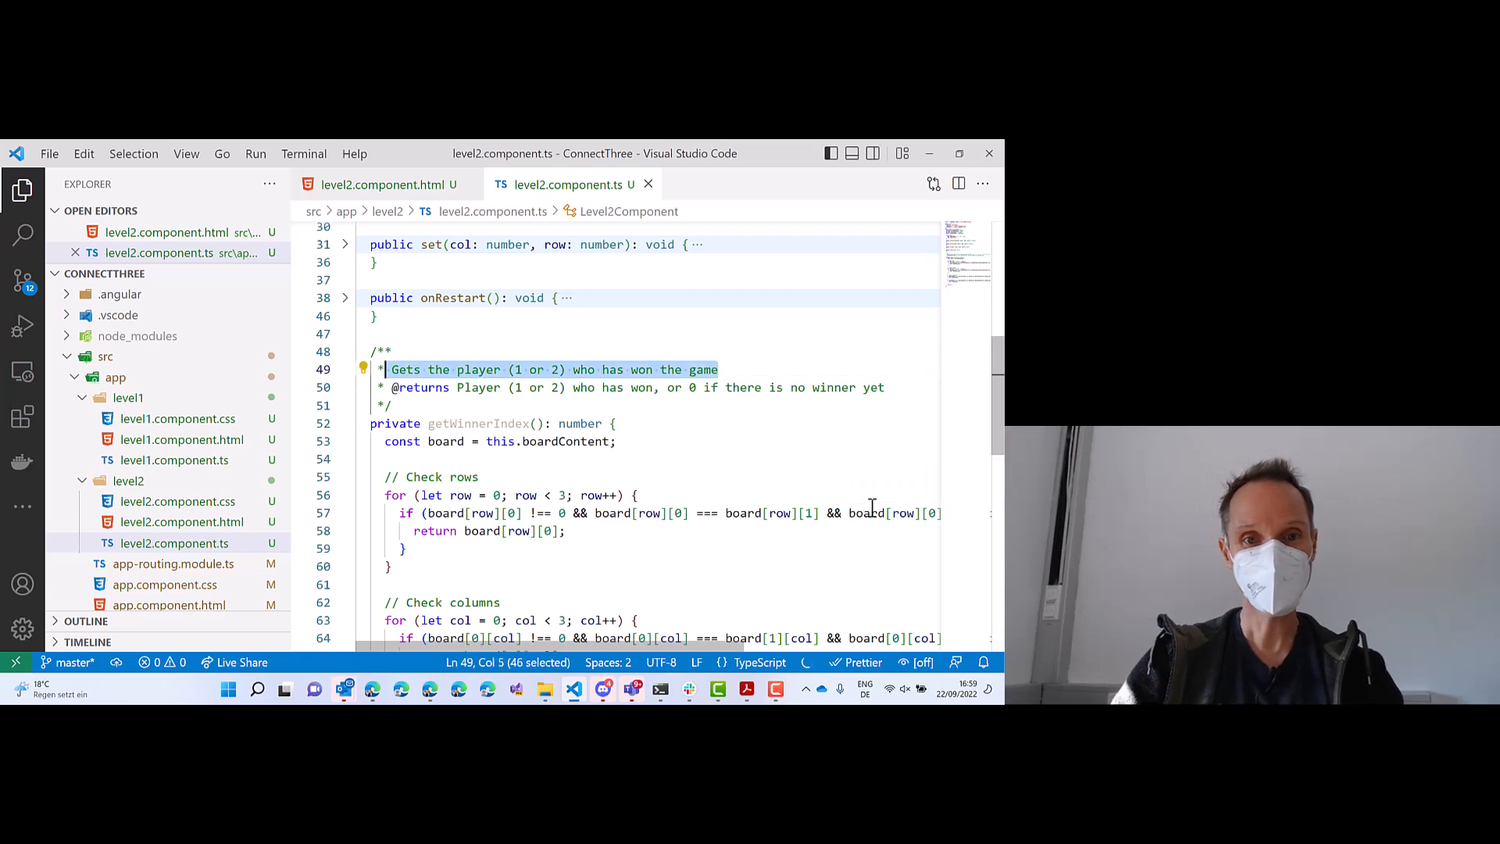
text(Get)
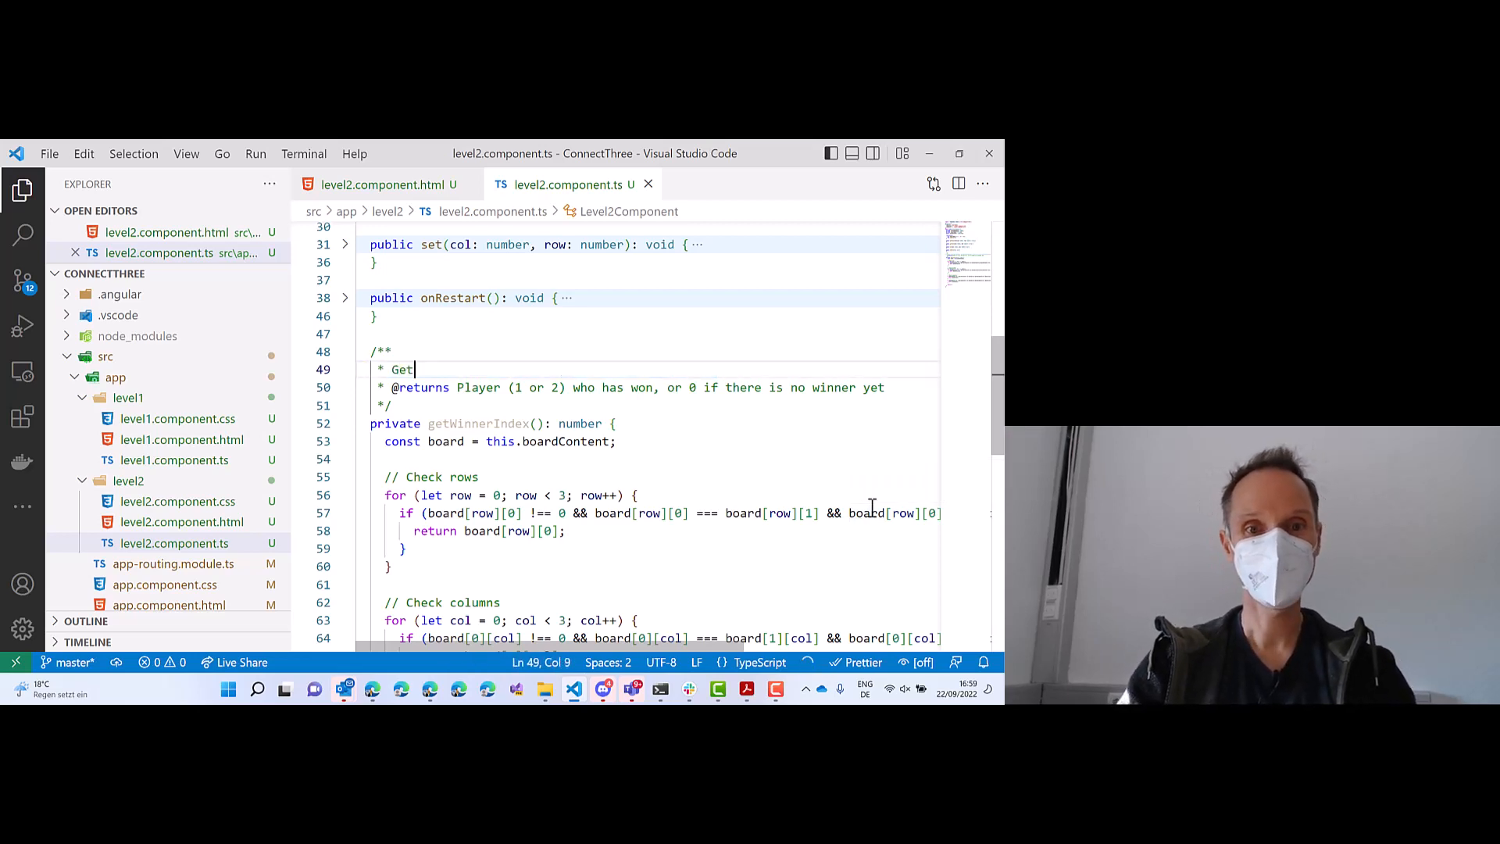
text(Returns the winner index (1 or 2) or 0 if no winner.)
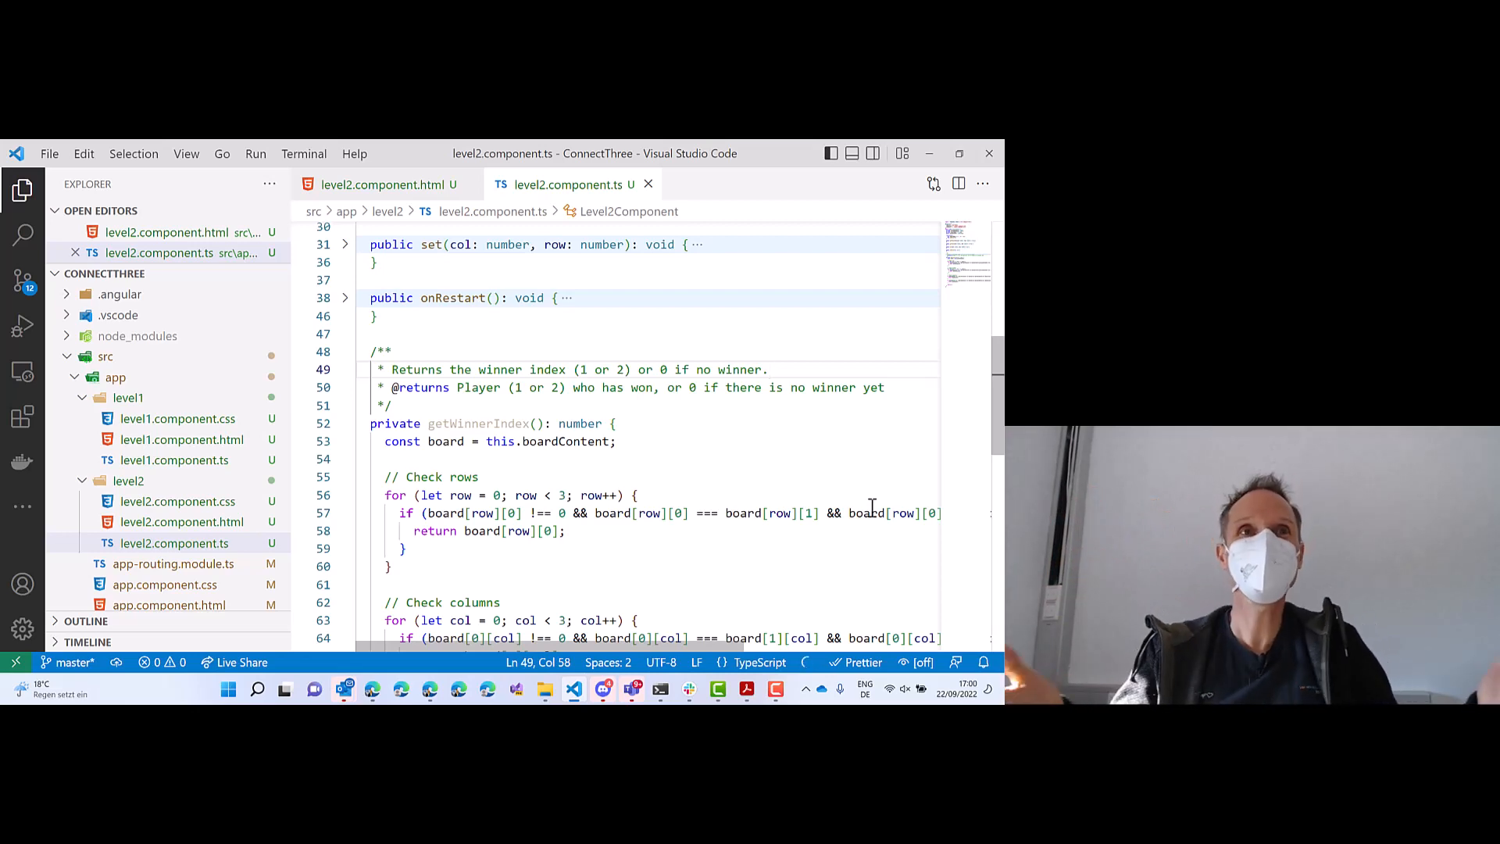
scroll(down, 3)
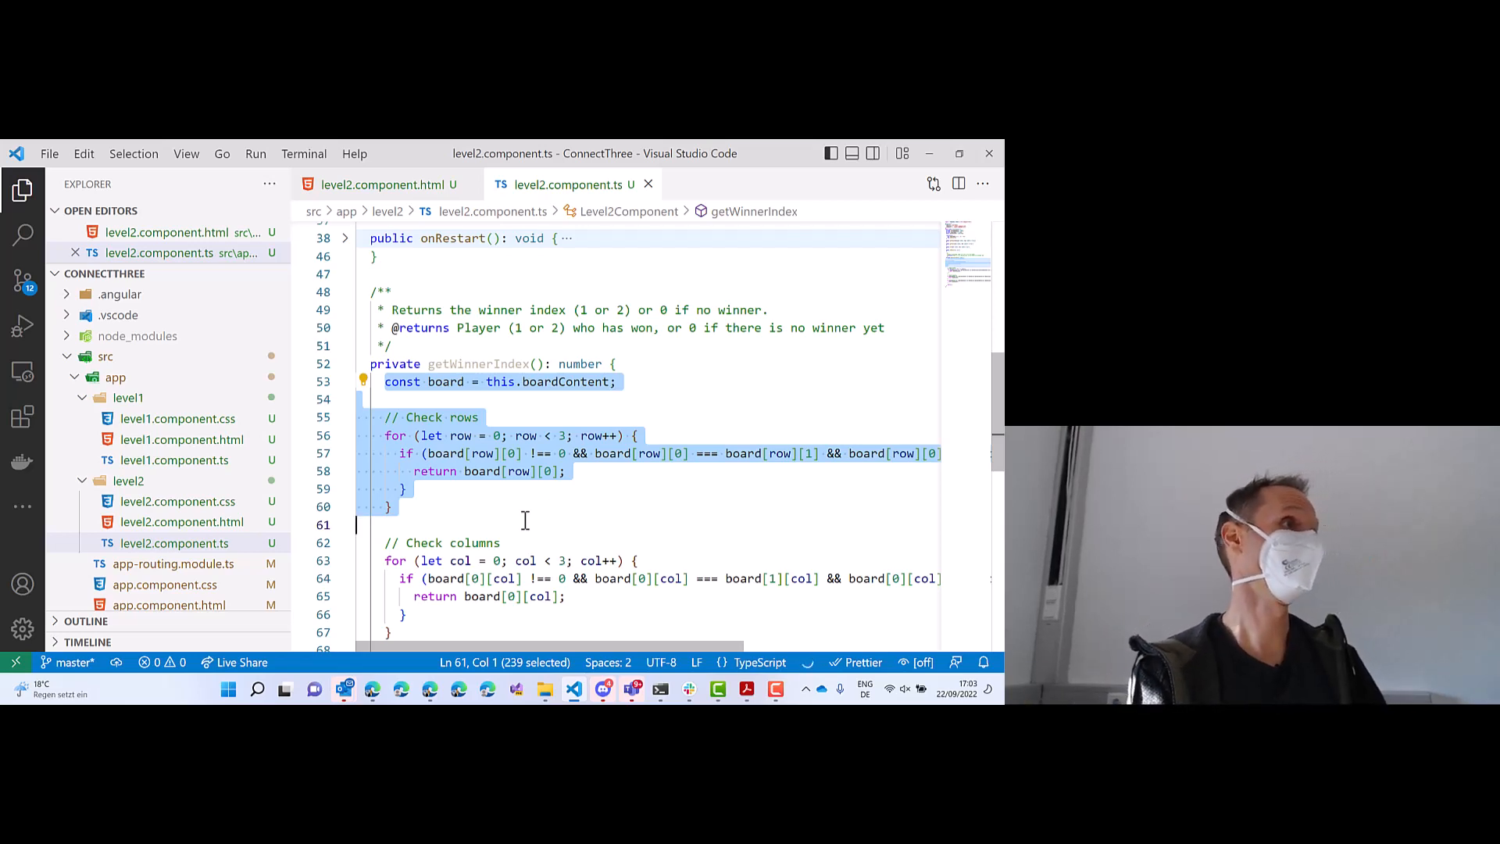
click(542, 470)
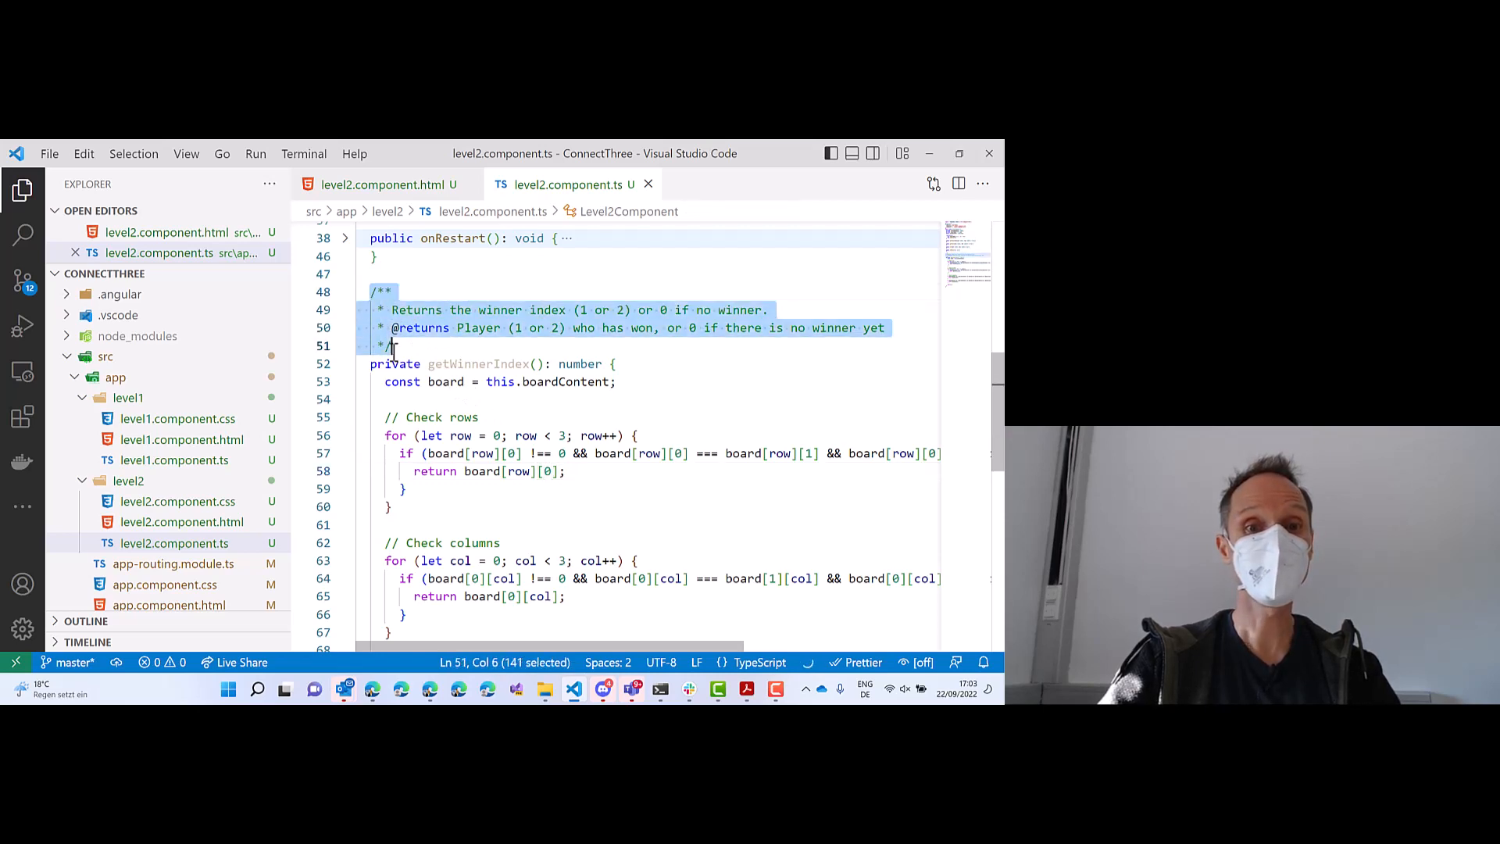
mouse_move(577, 436)
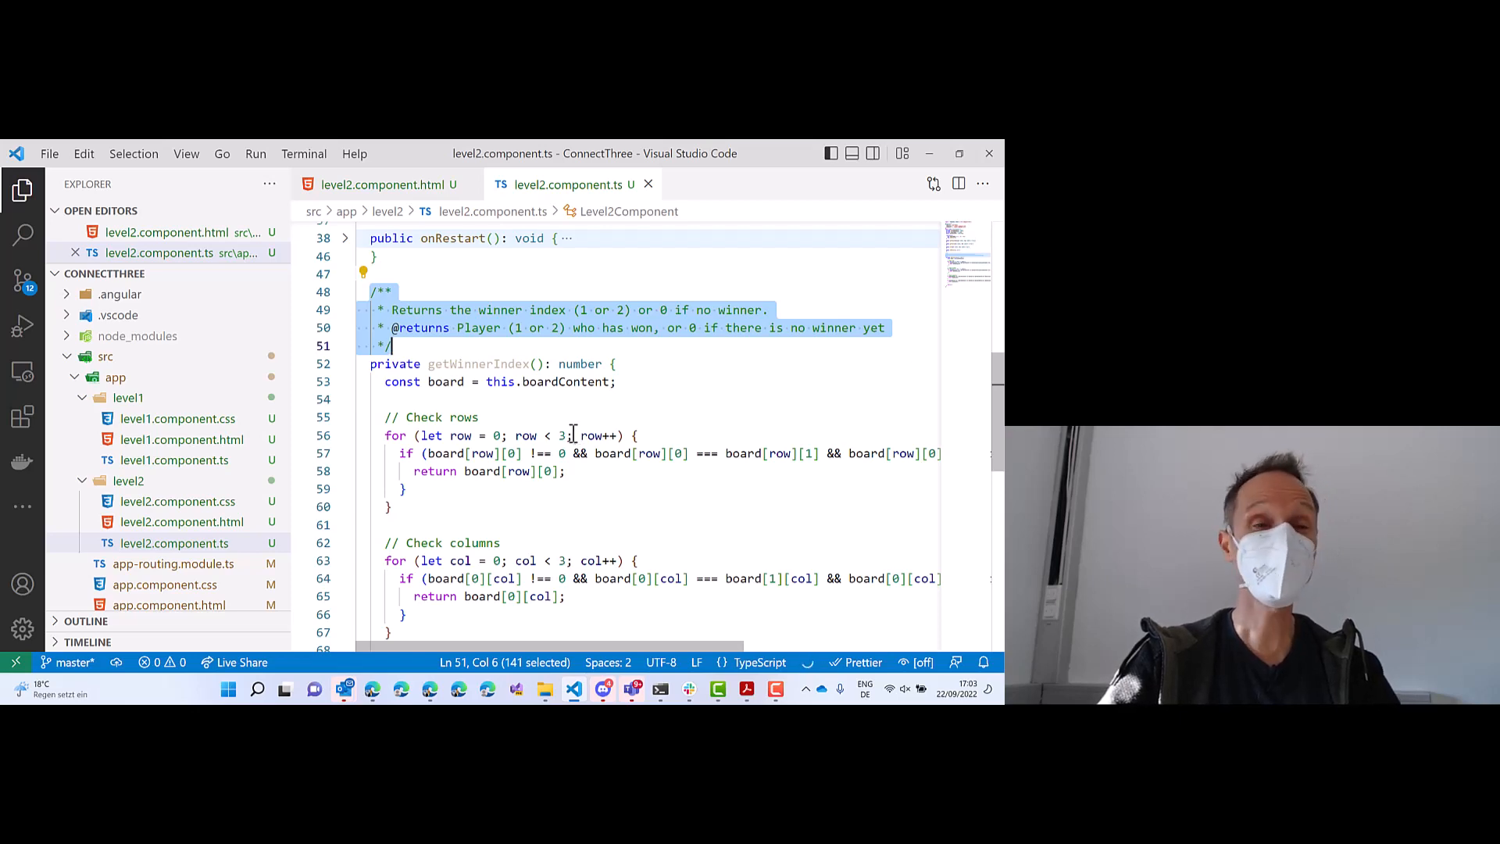
click(361, 292)
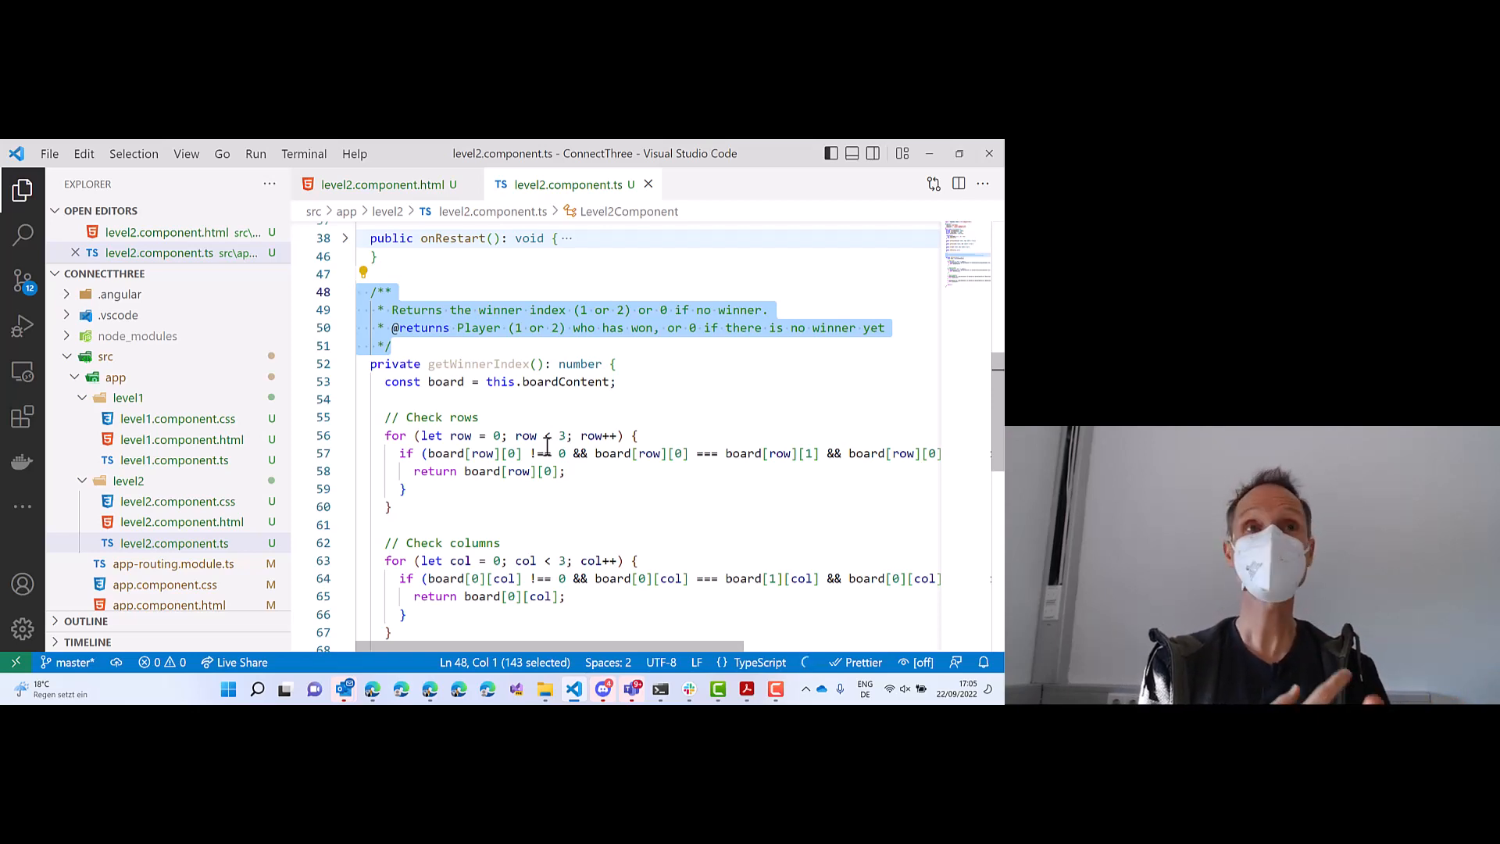
click(548, 470)
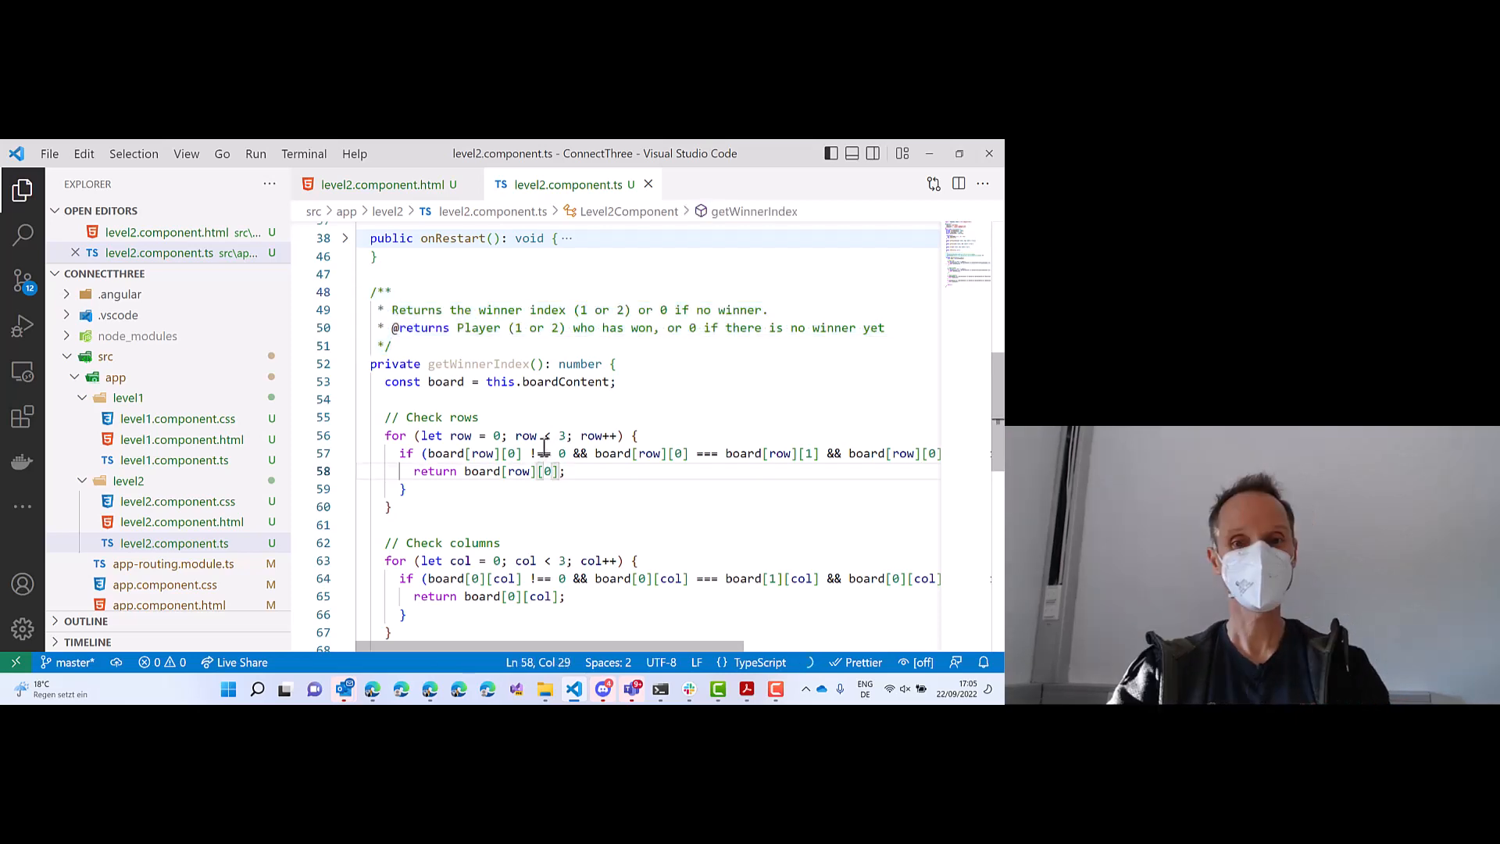
scroll(down, 3)
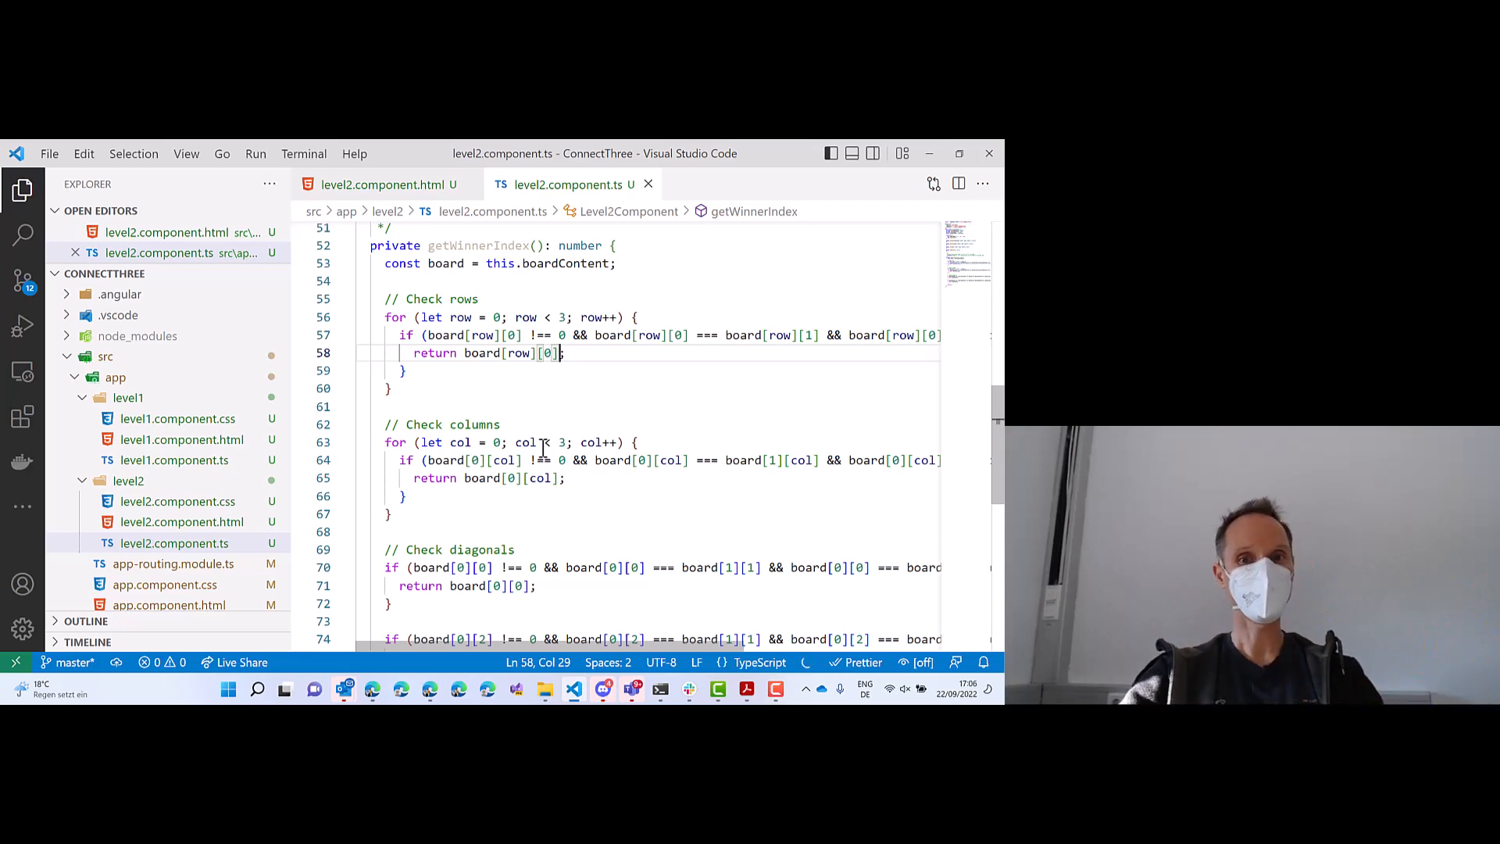
Bring up the localhost Connect Three page with its empty 3x3 board.
scroll(up, 3)
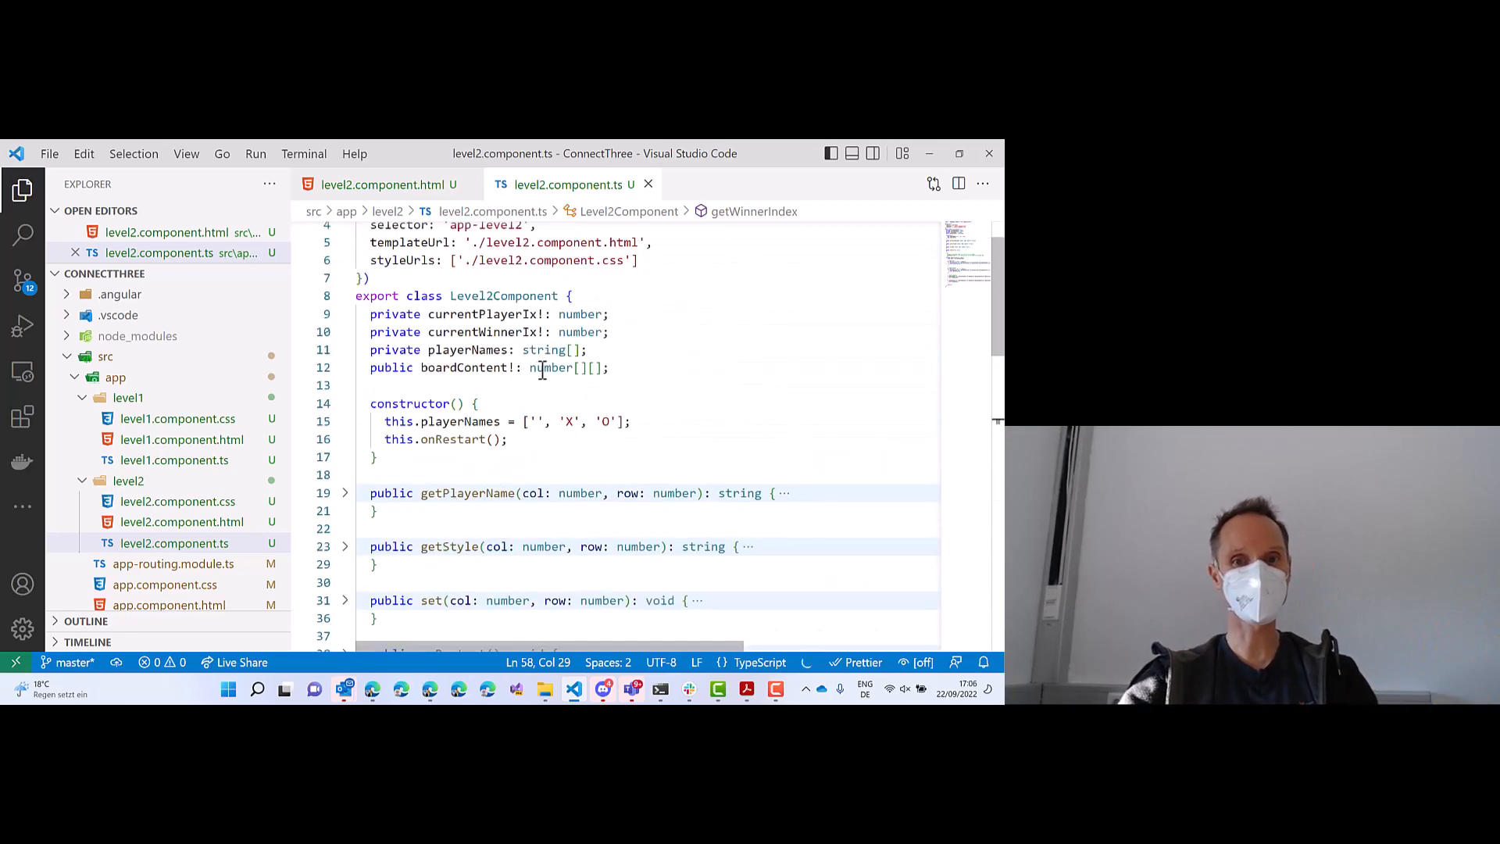
double_click(552, 367)
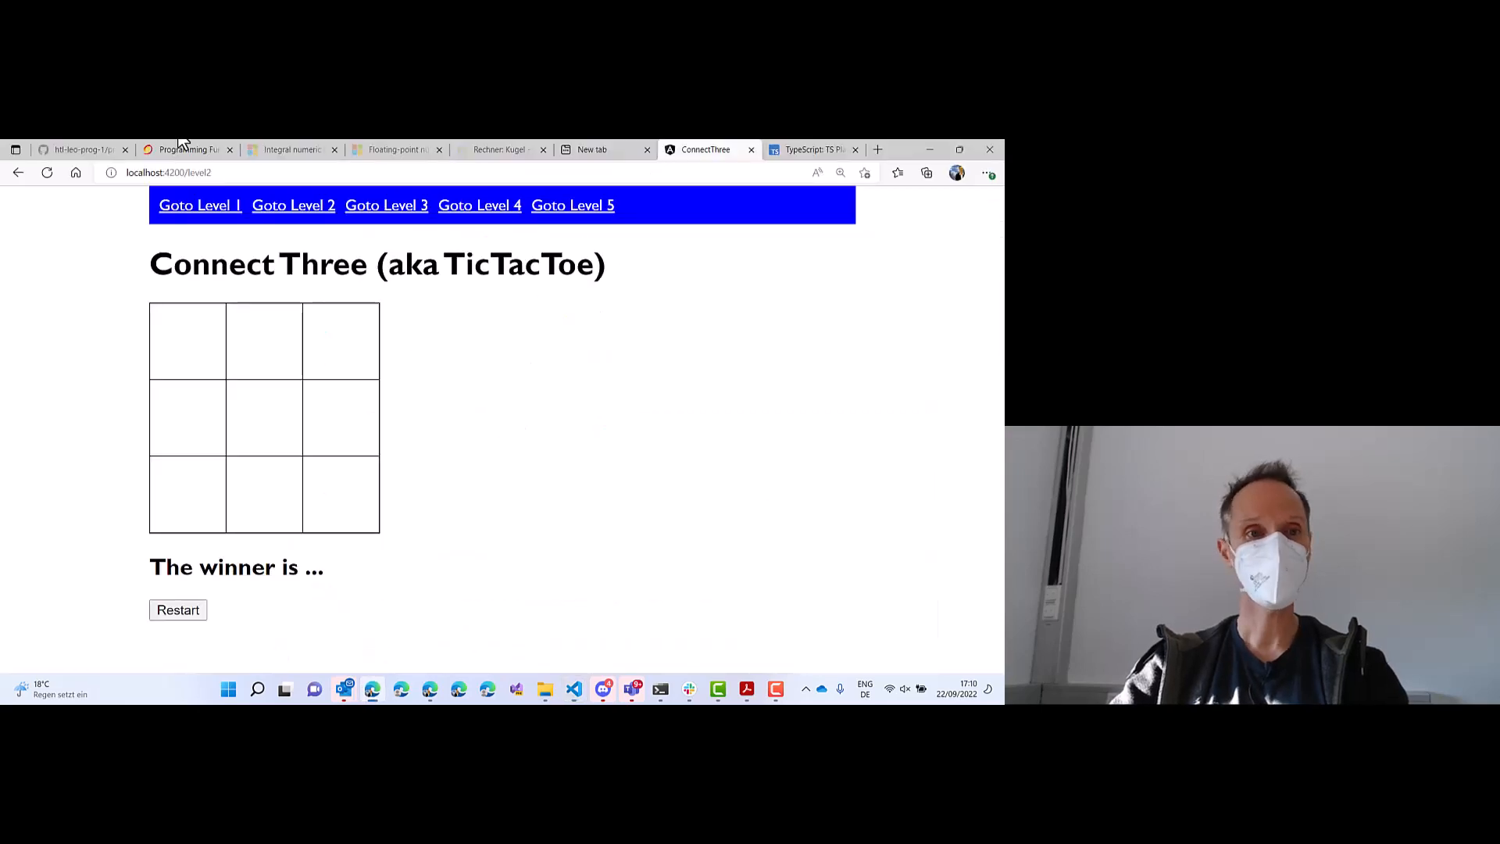
Switch to the GitHub course repository page and navigate to its Homeworks area.
click(81, 150)
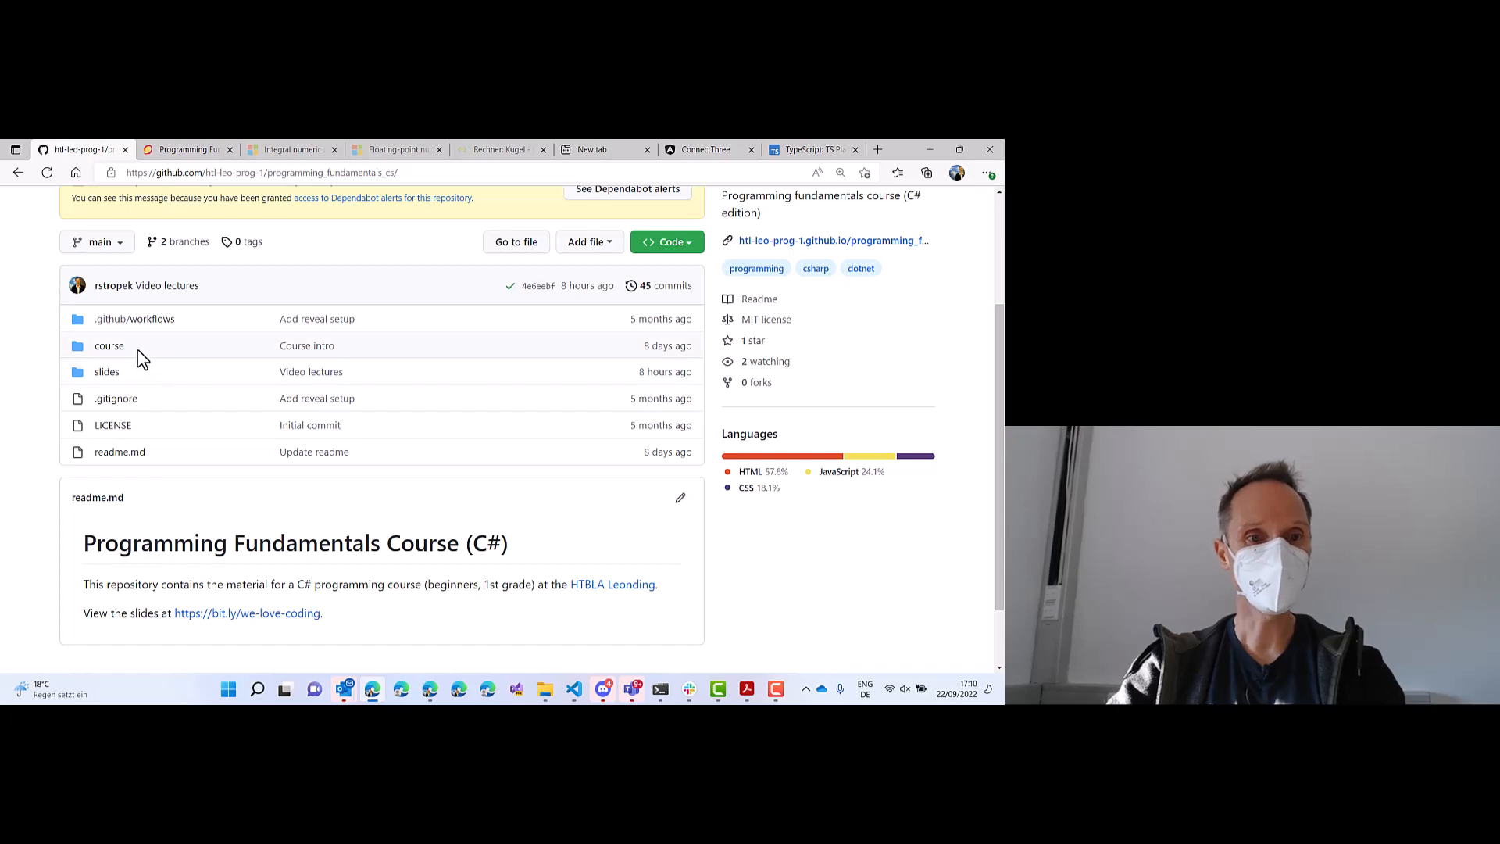
scroll(up, 3)
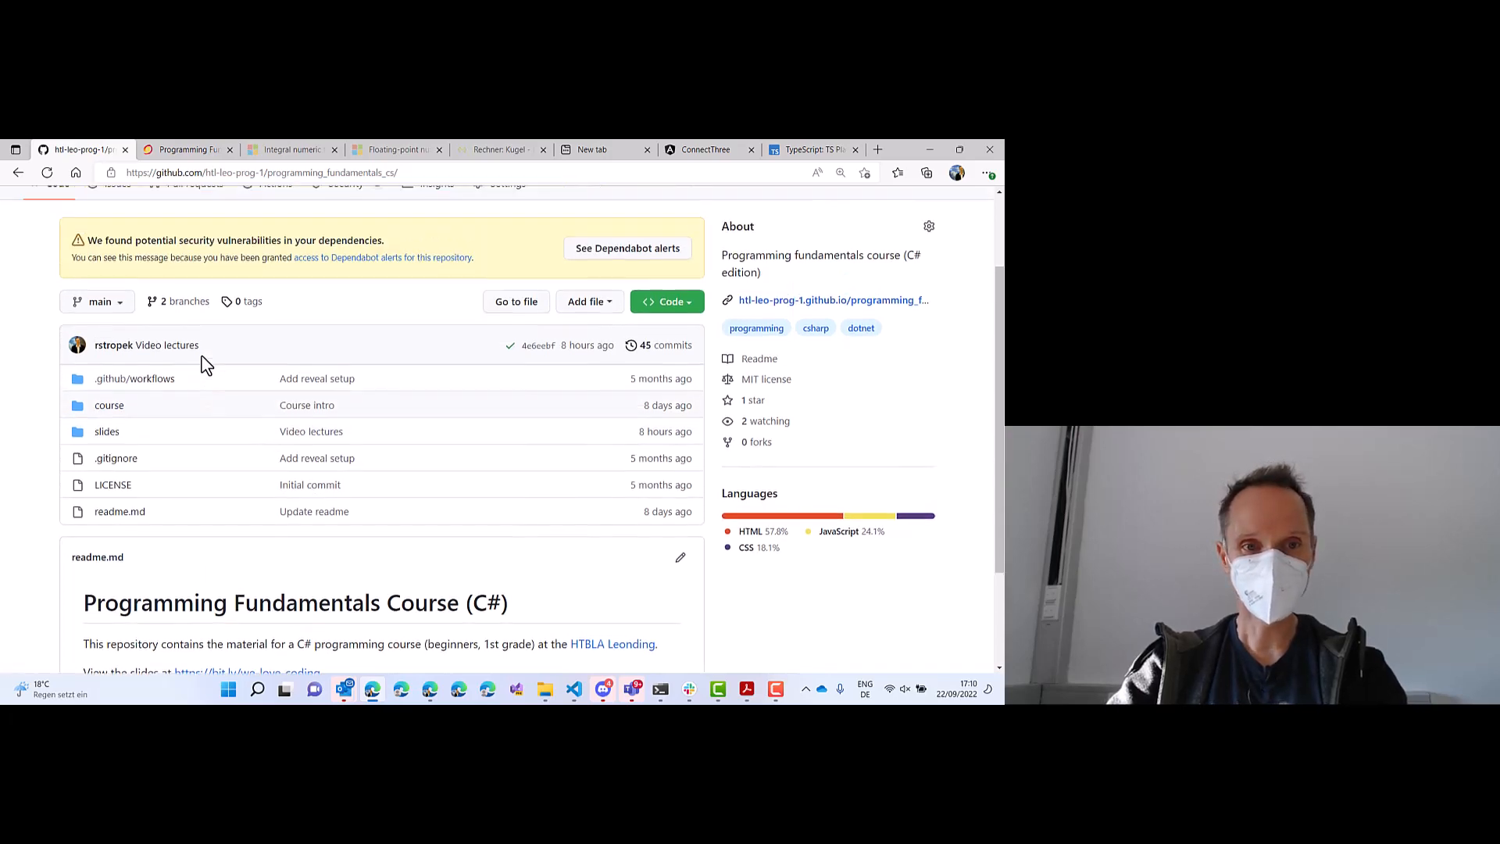
scroll(up, 3)
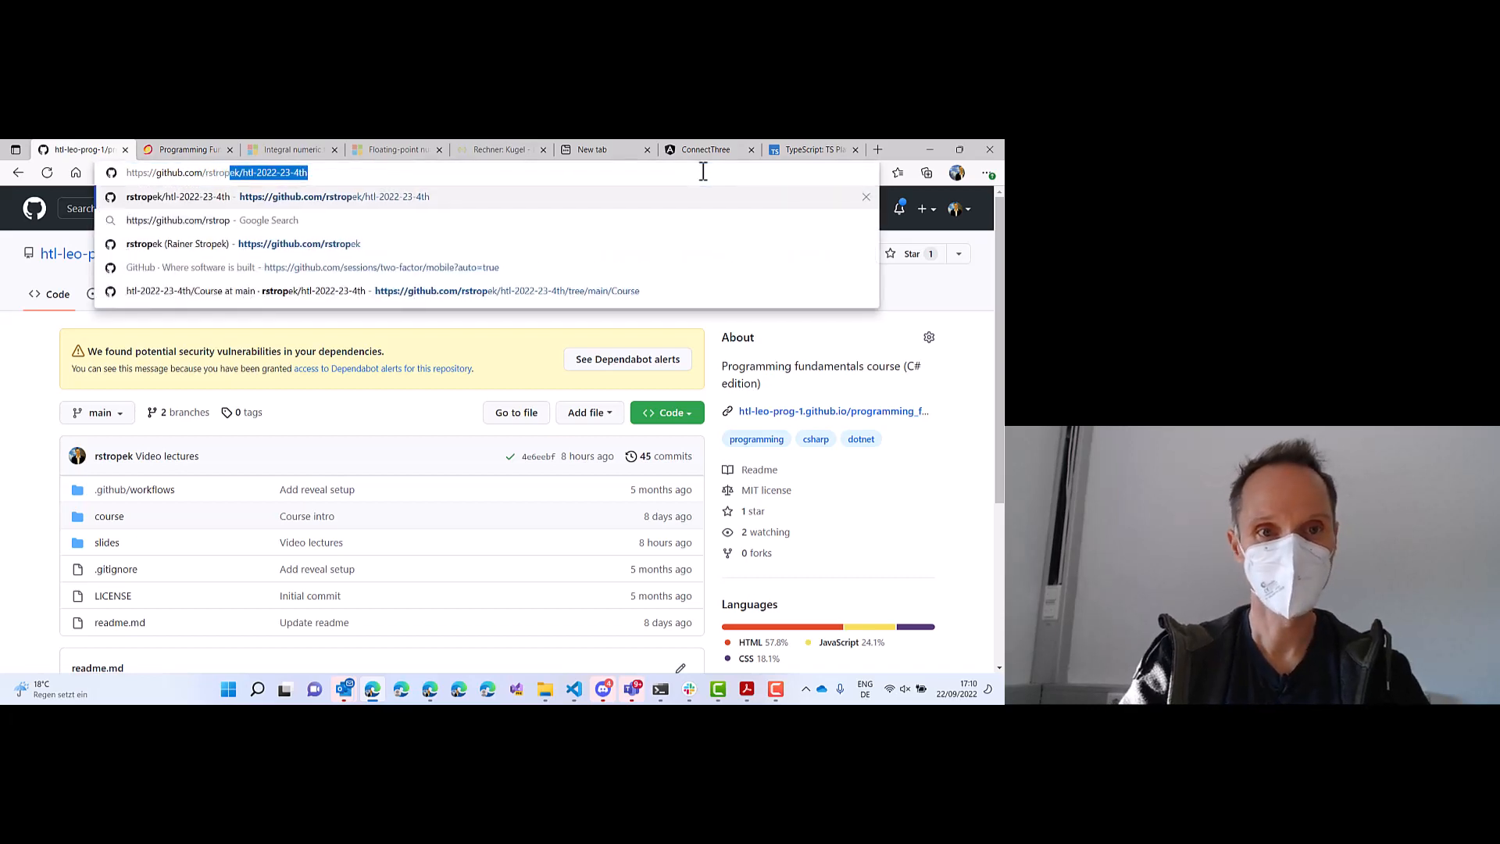
click(334, 197)
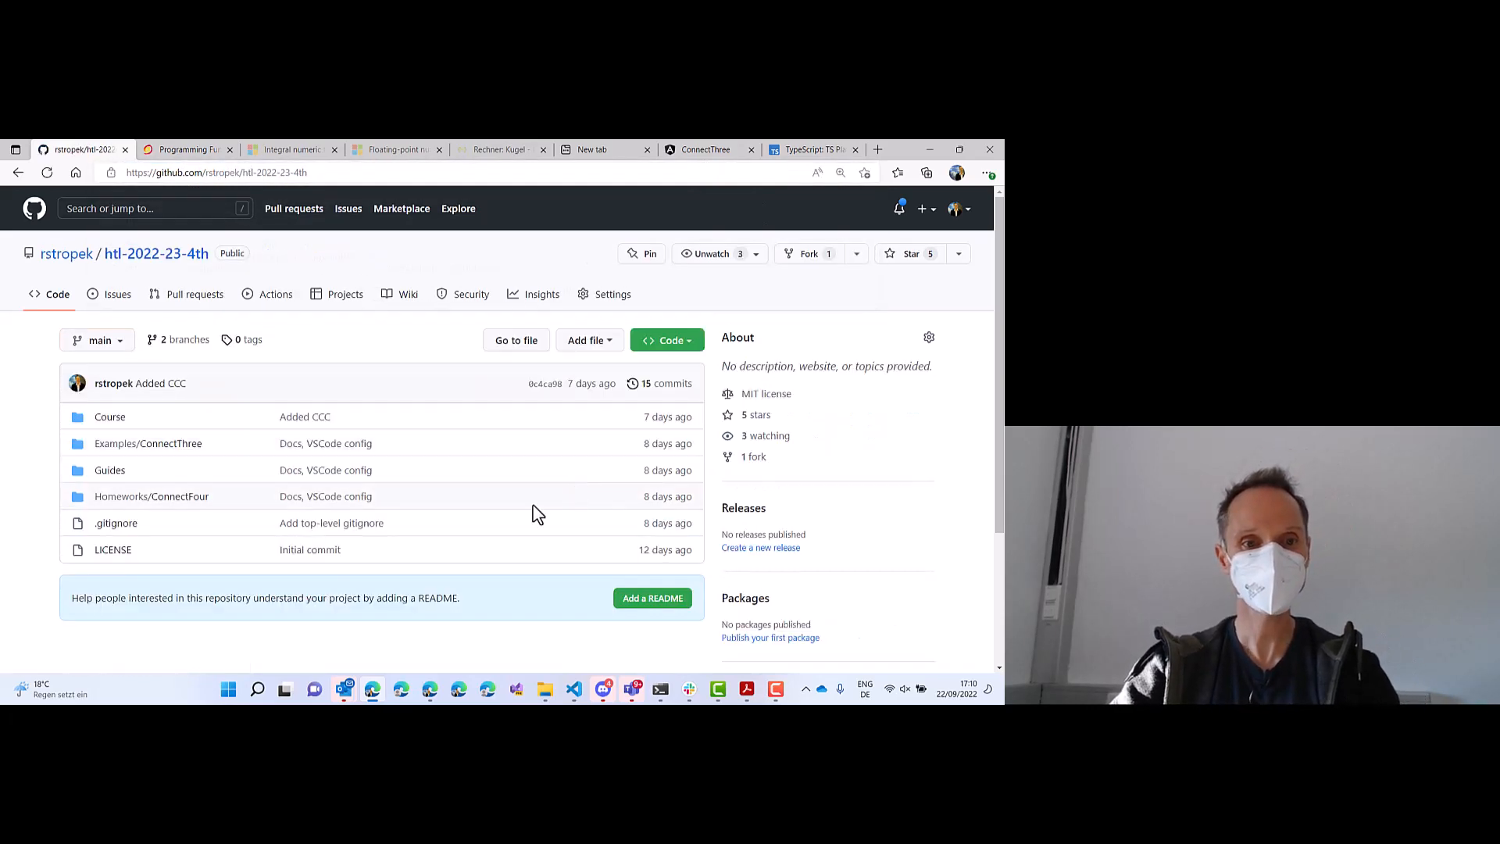
mouse_move(152, 495)
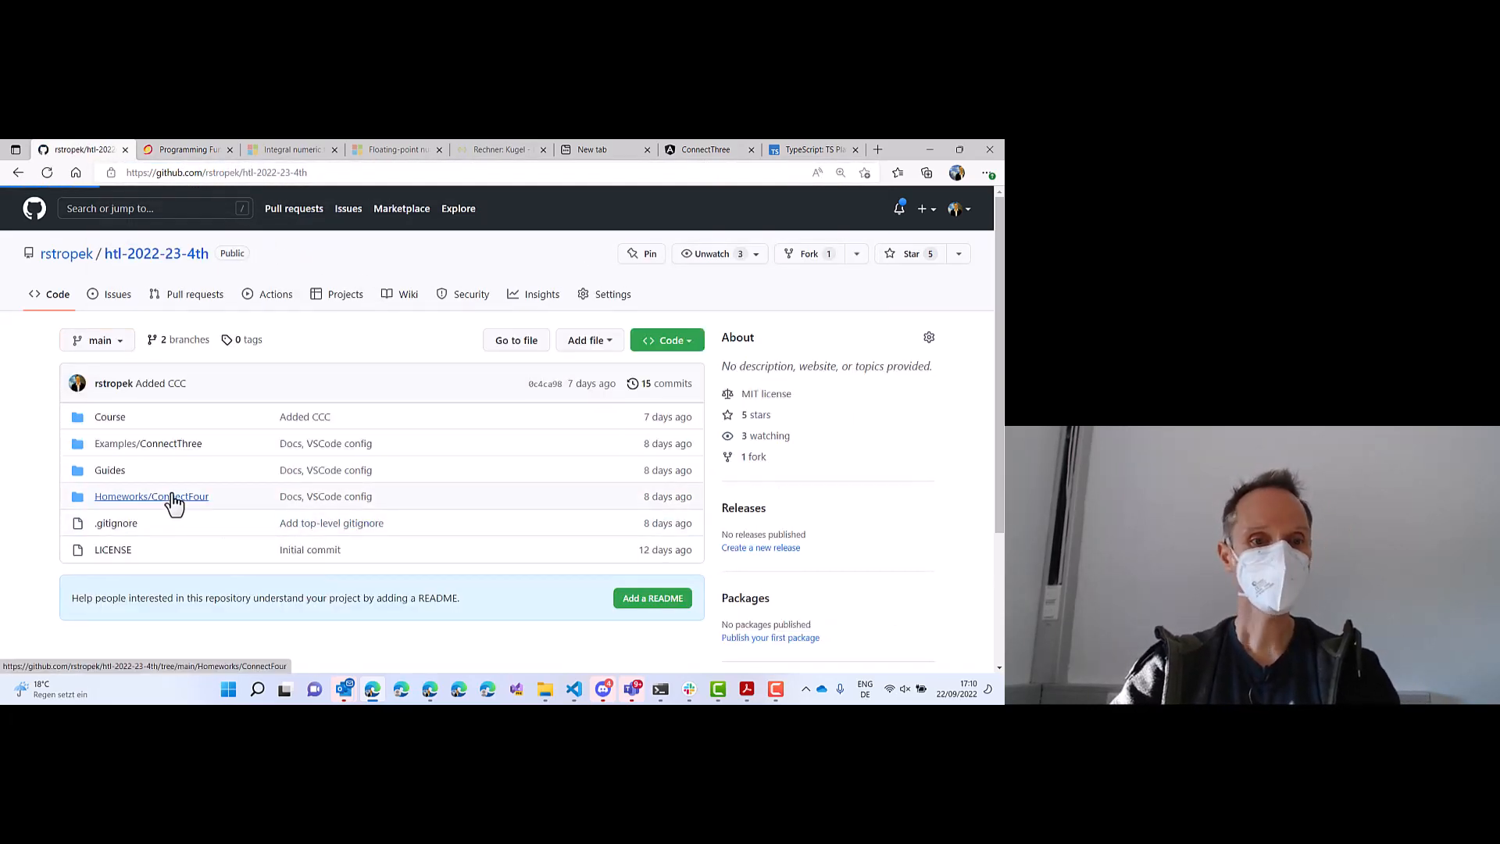
Open the ConnectFour homework folder and review its config files and src folder listing.
click(150, 495)
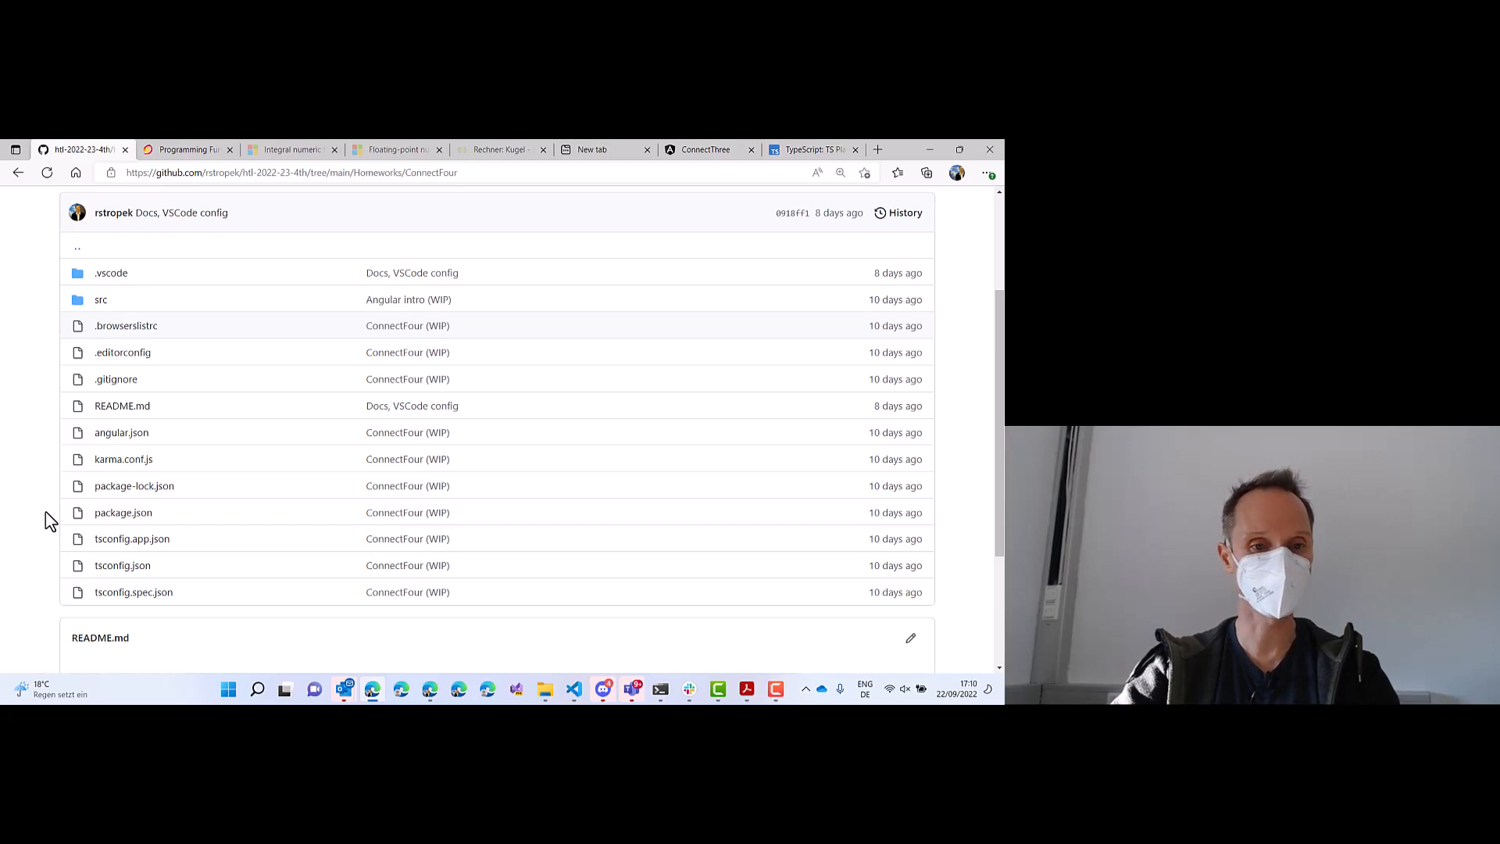
scroll(down, 3)
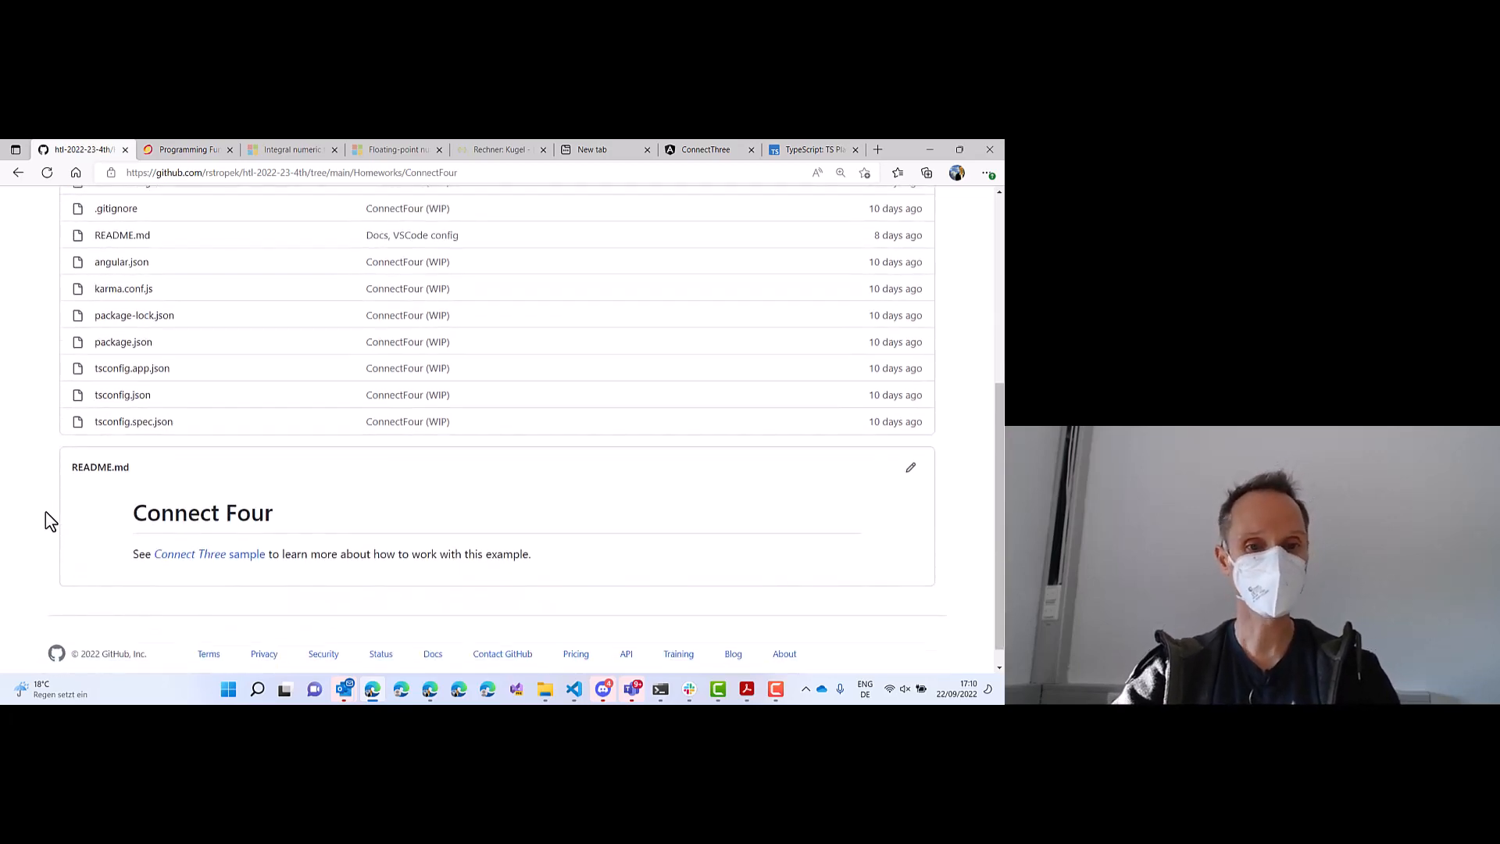
scroll(up, 3)
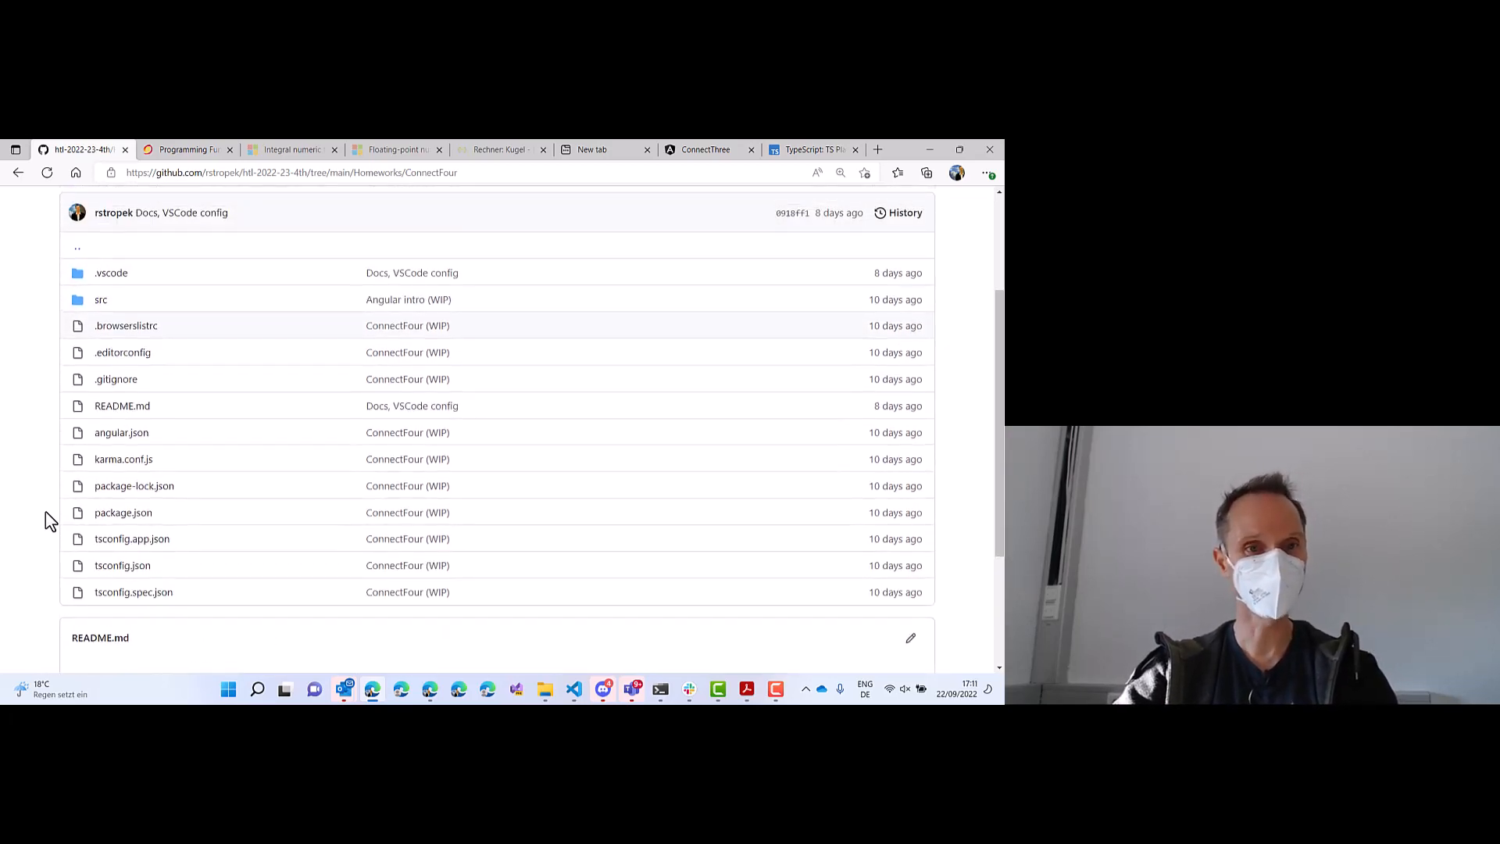
scroll(up, 3)
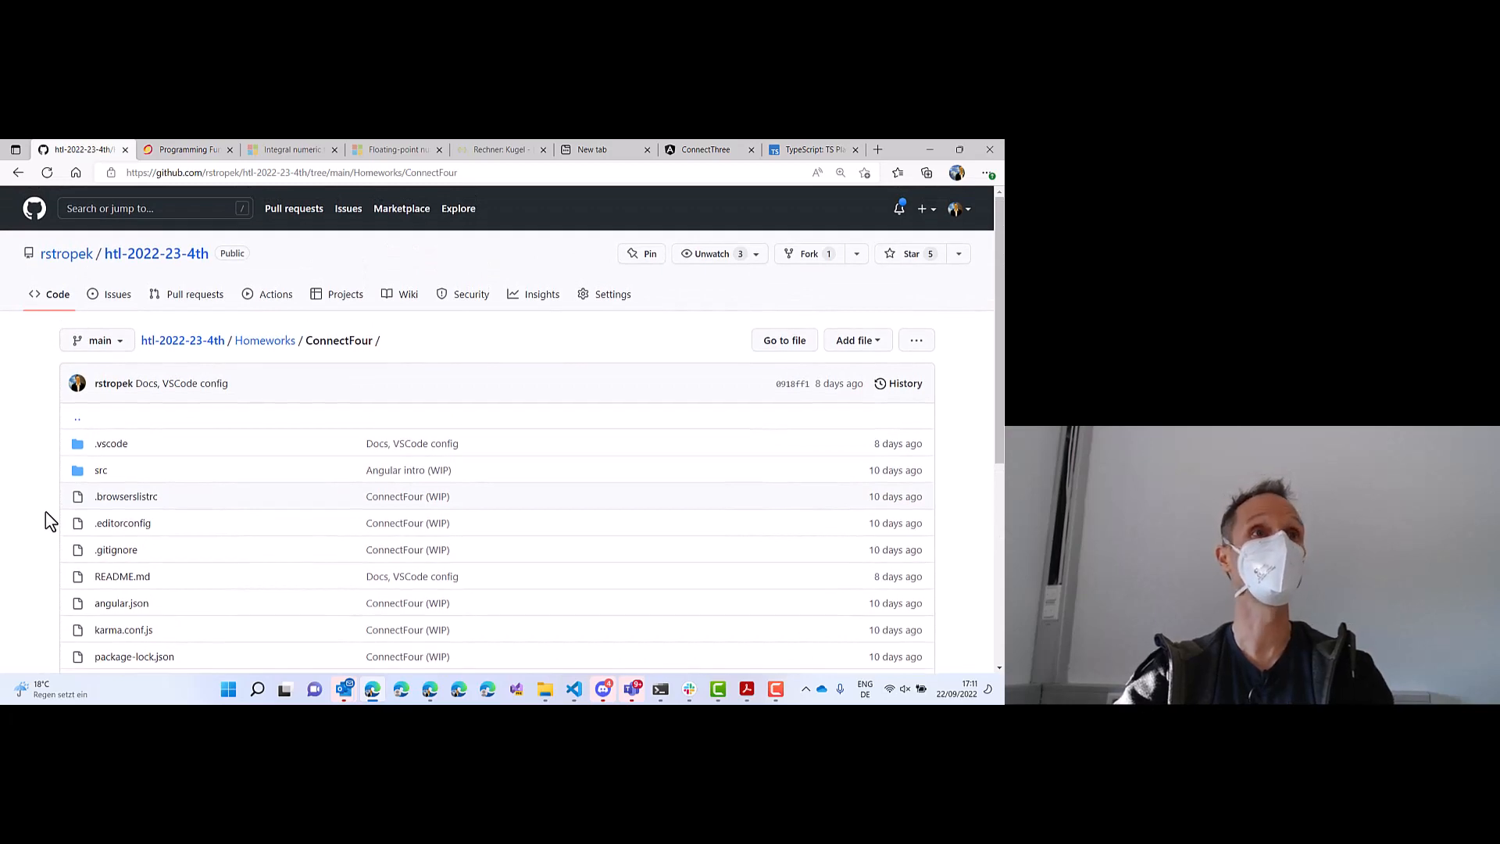
mouse_move(328, 459)
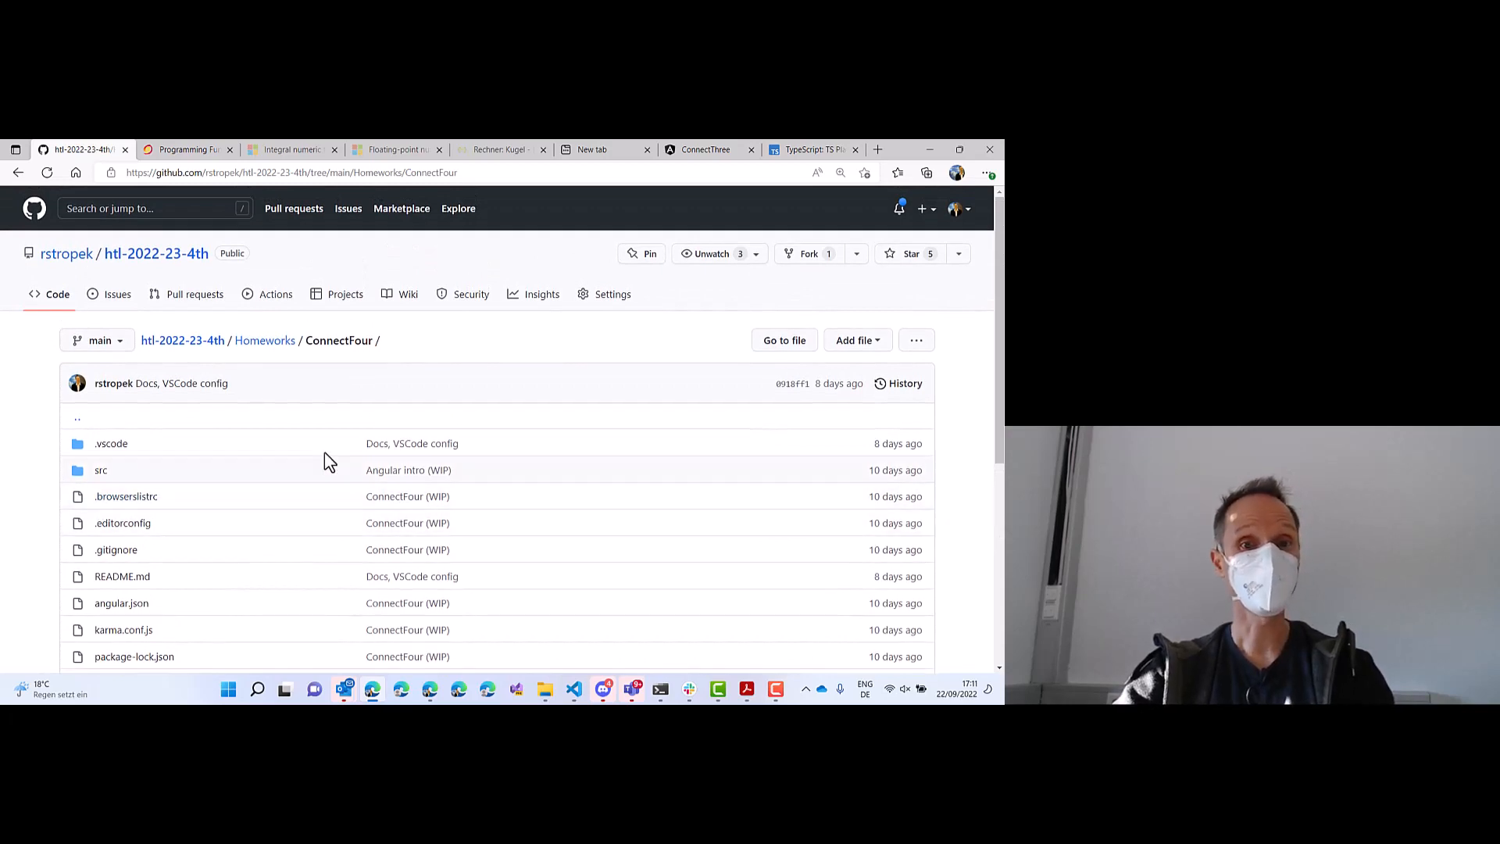
double_click(339, 339)
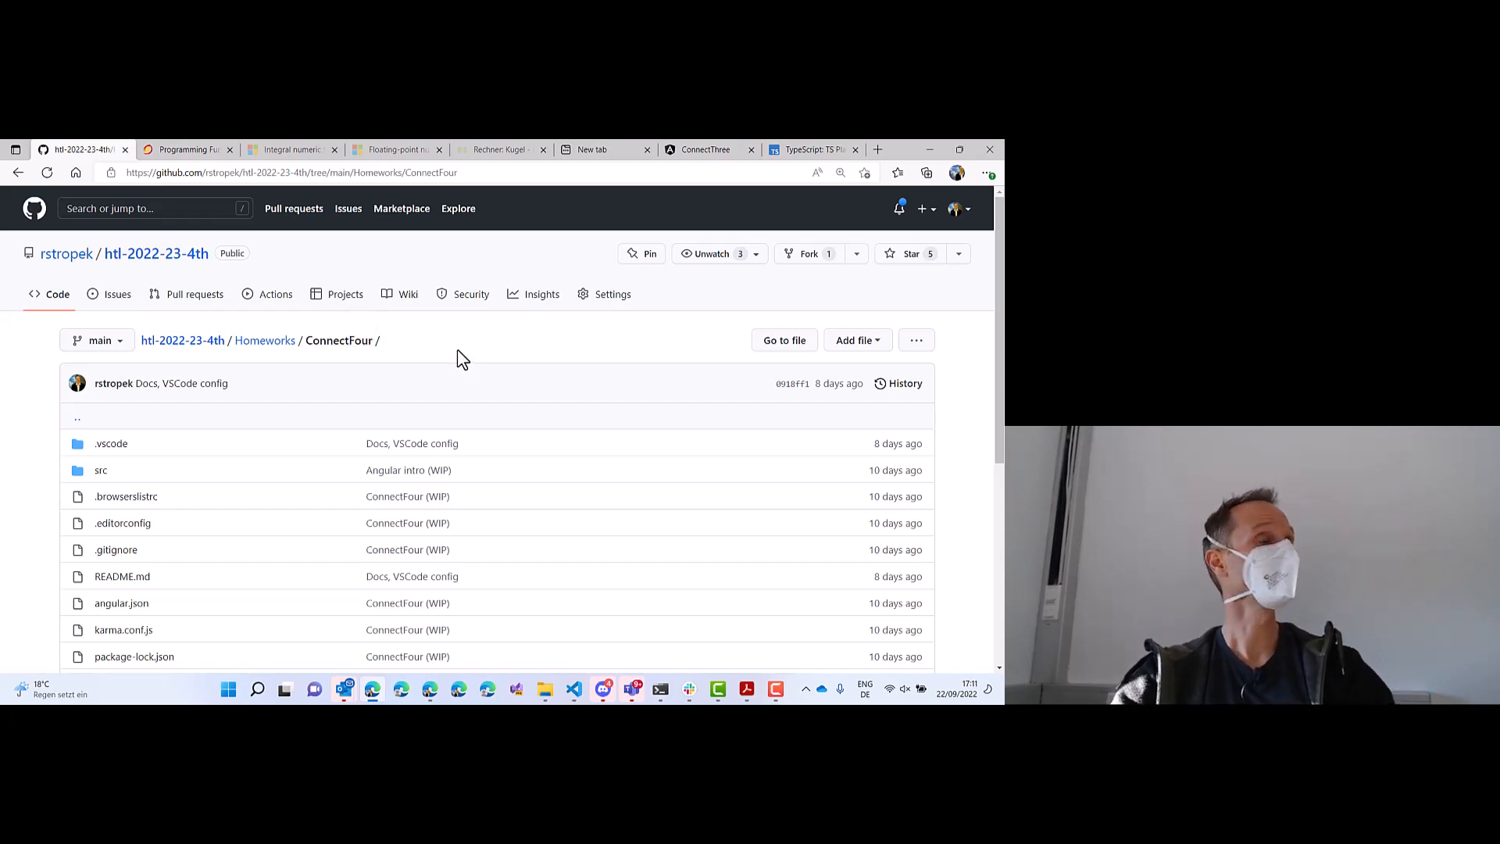
mouse_move(125, 495)
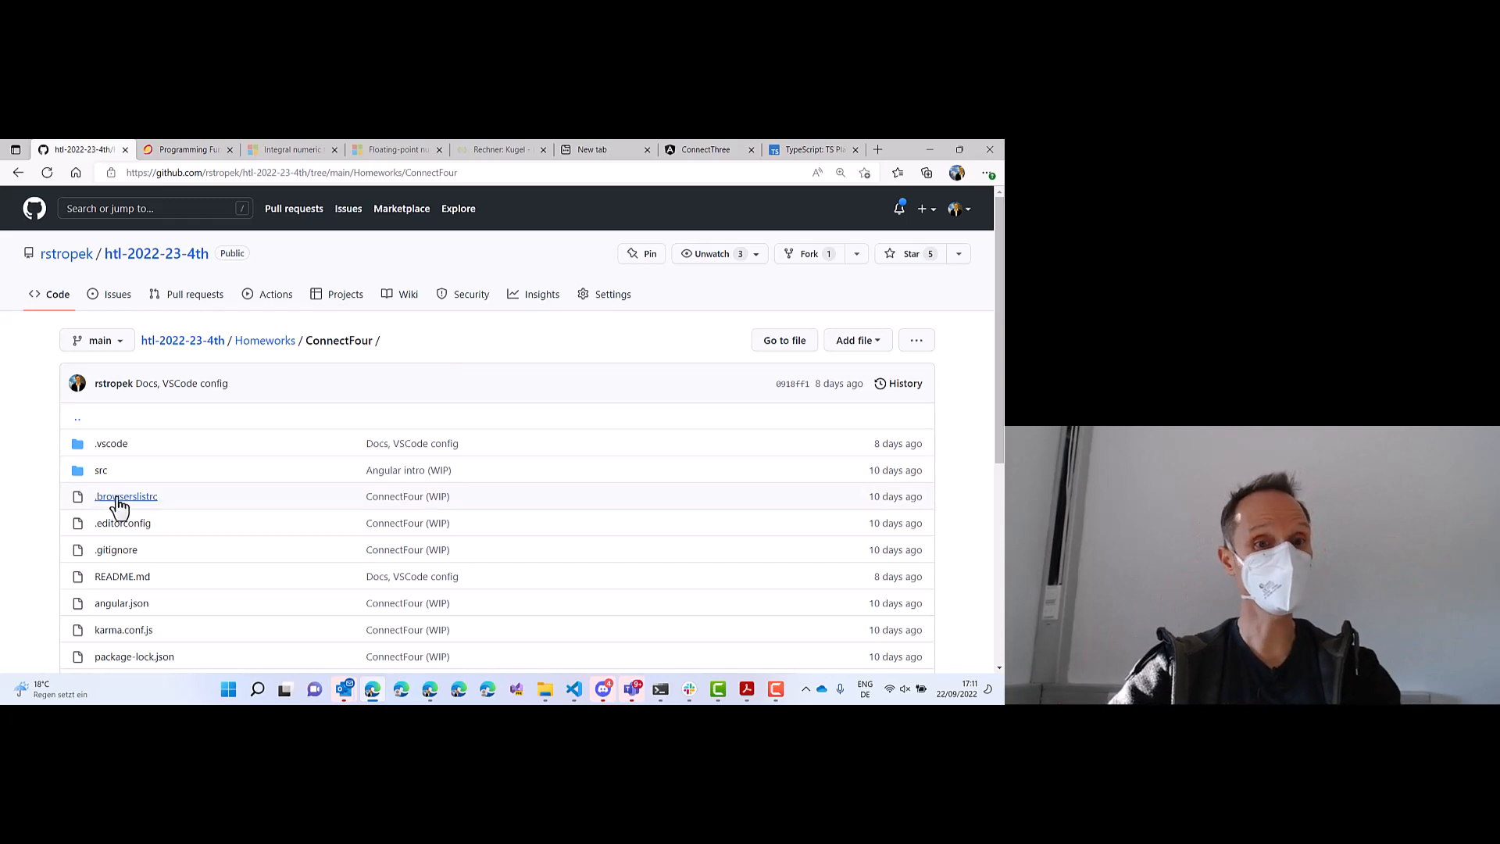
Open ConnectFour/src/app so the level1–level5 and column-indicator folders are listed.
click(100, 470)
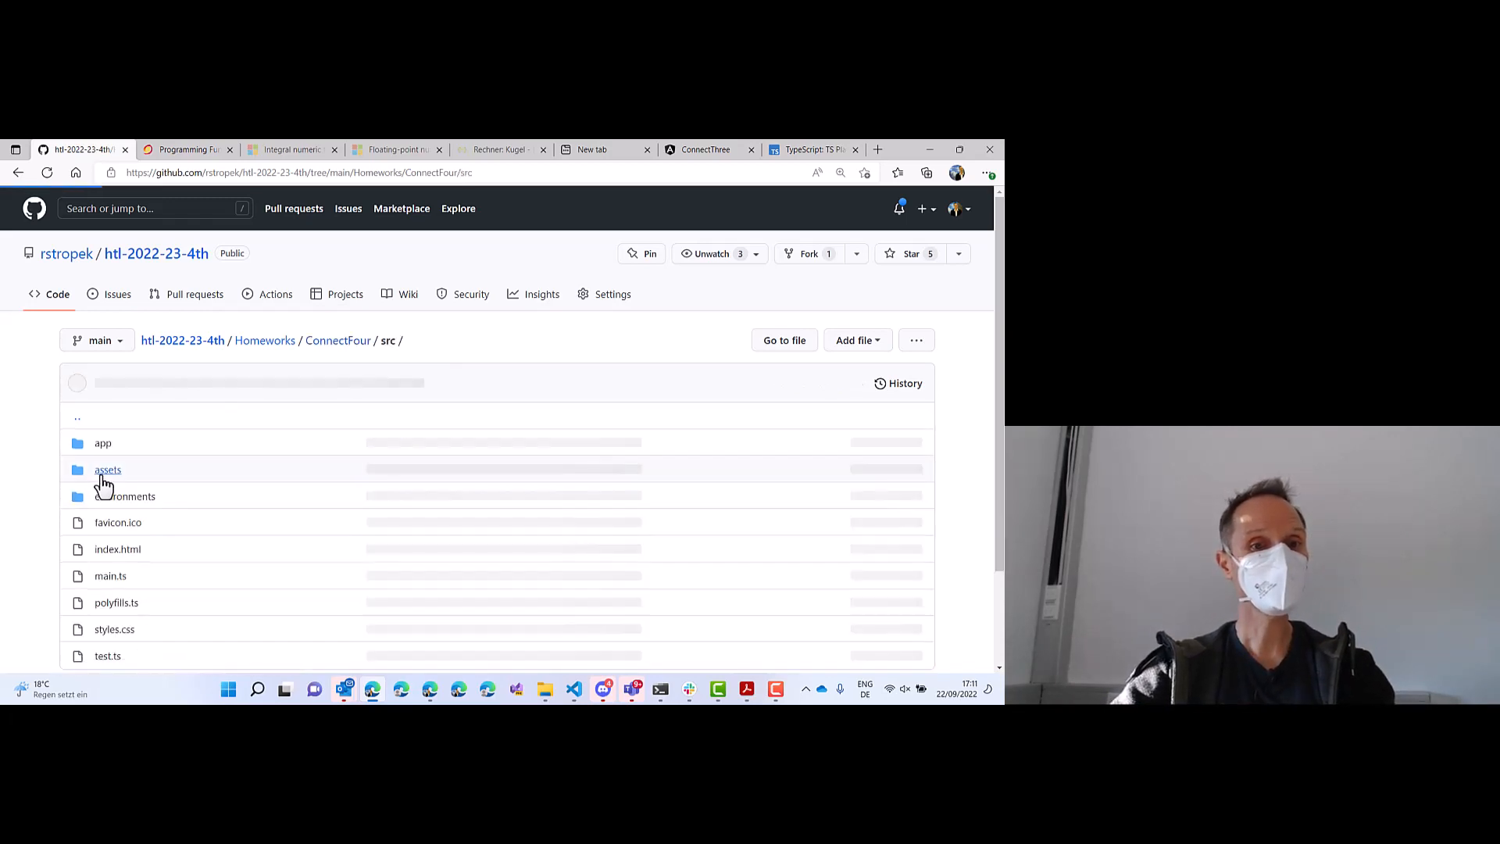
click(103, 442)
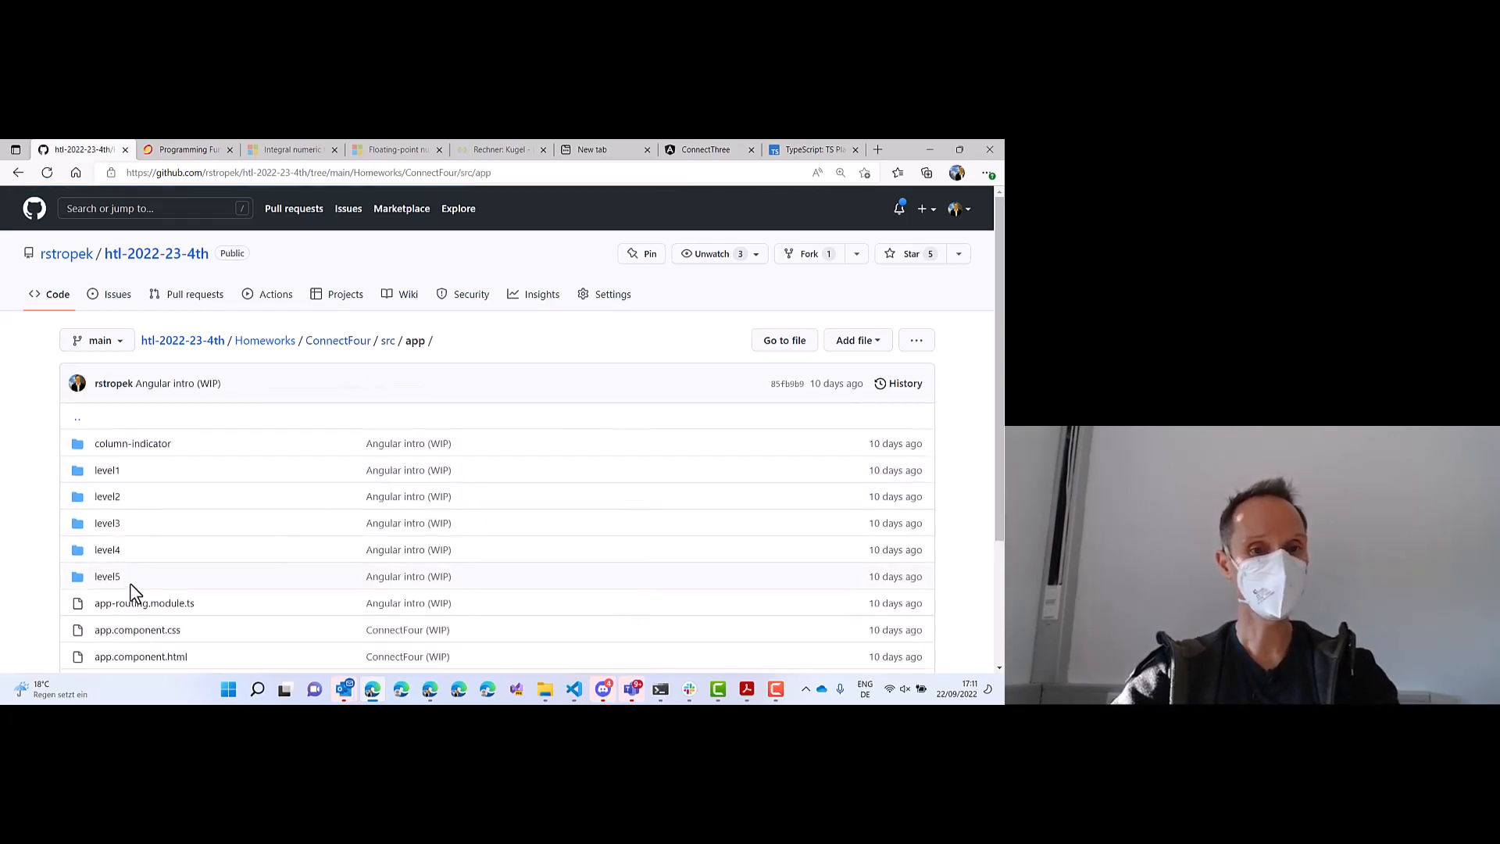